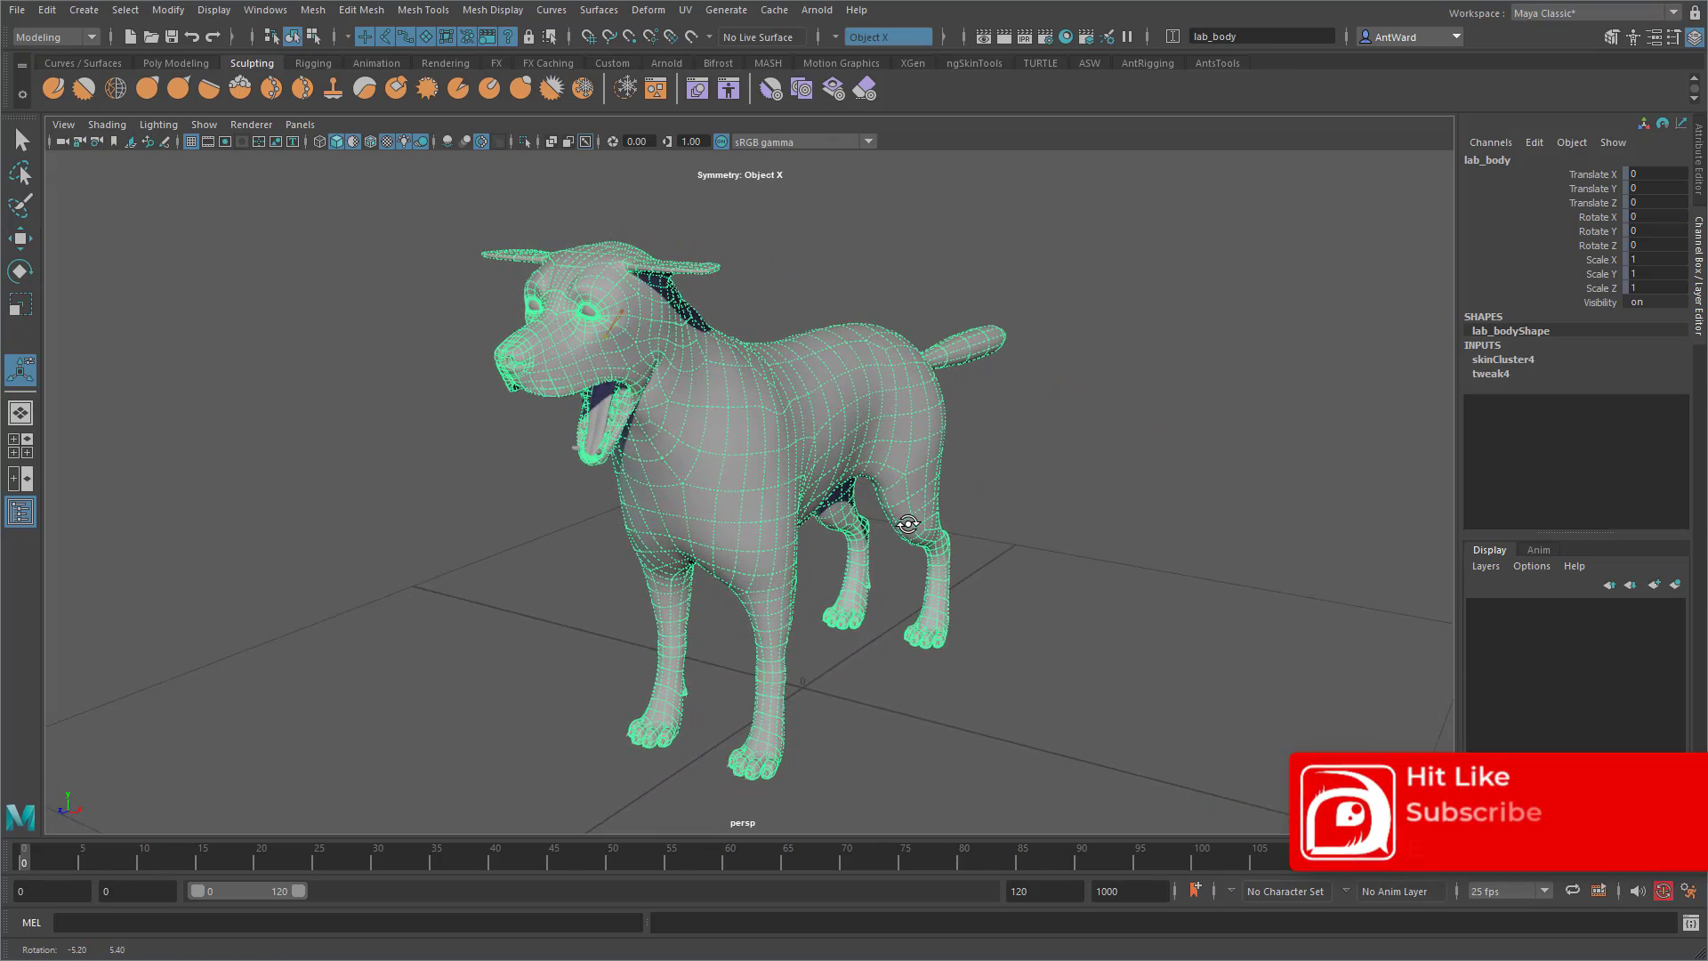
Show the antCGi channel's Membership dialog with its four paid tiers via JOIN
left_click_drag(763, 491, 784, 479)
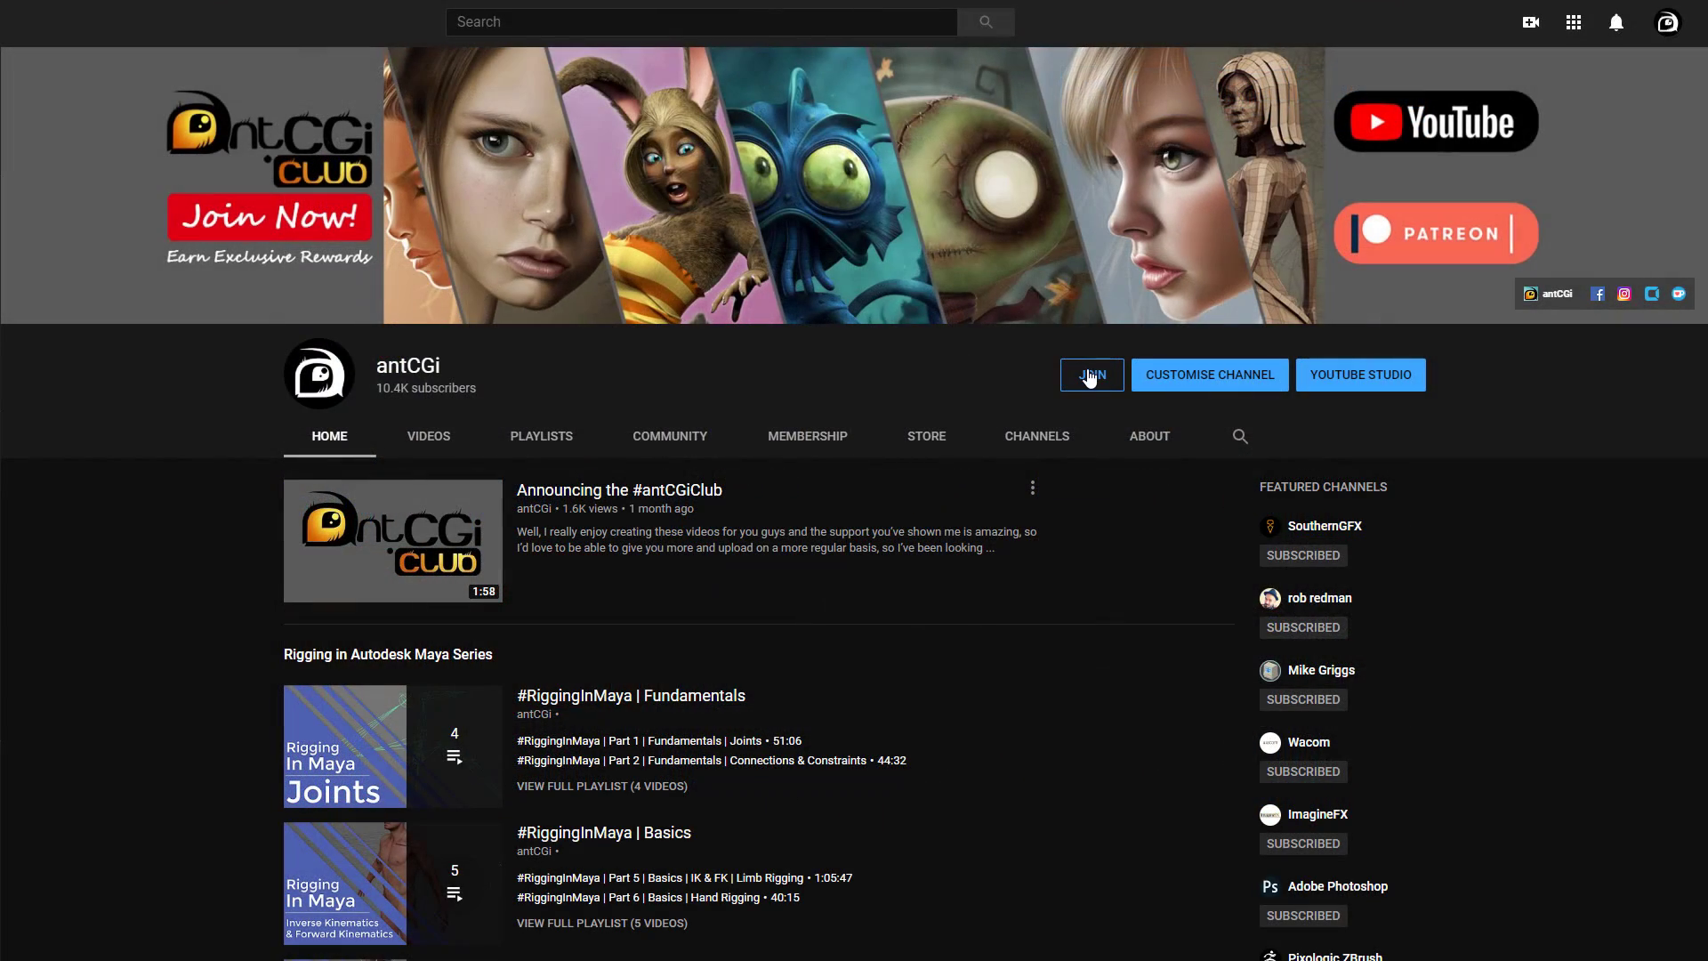
left_click(1091, 376)
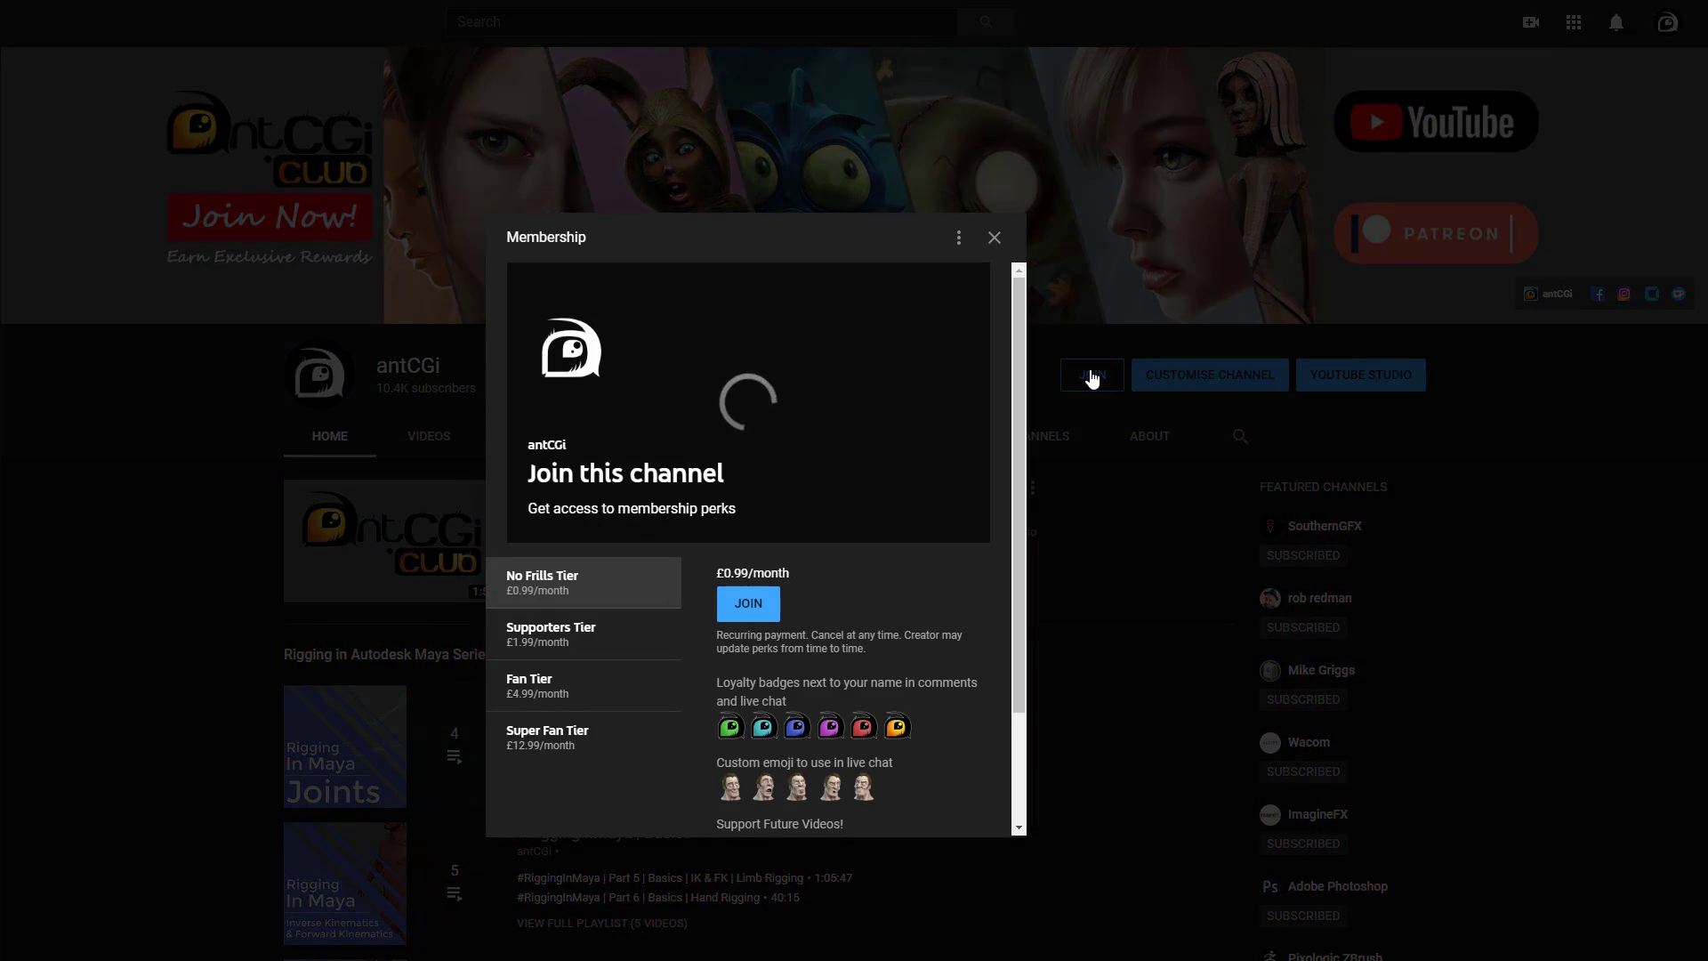
left_click(749, 603)
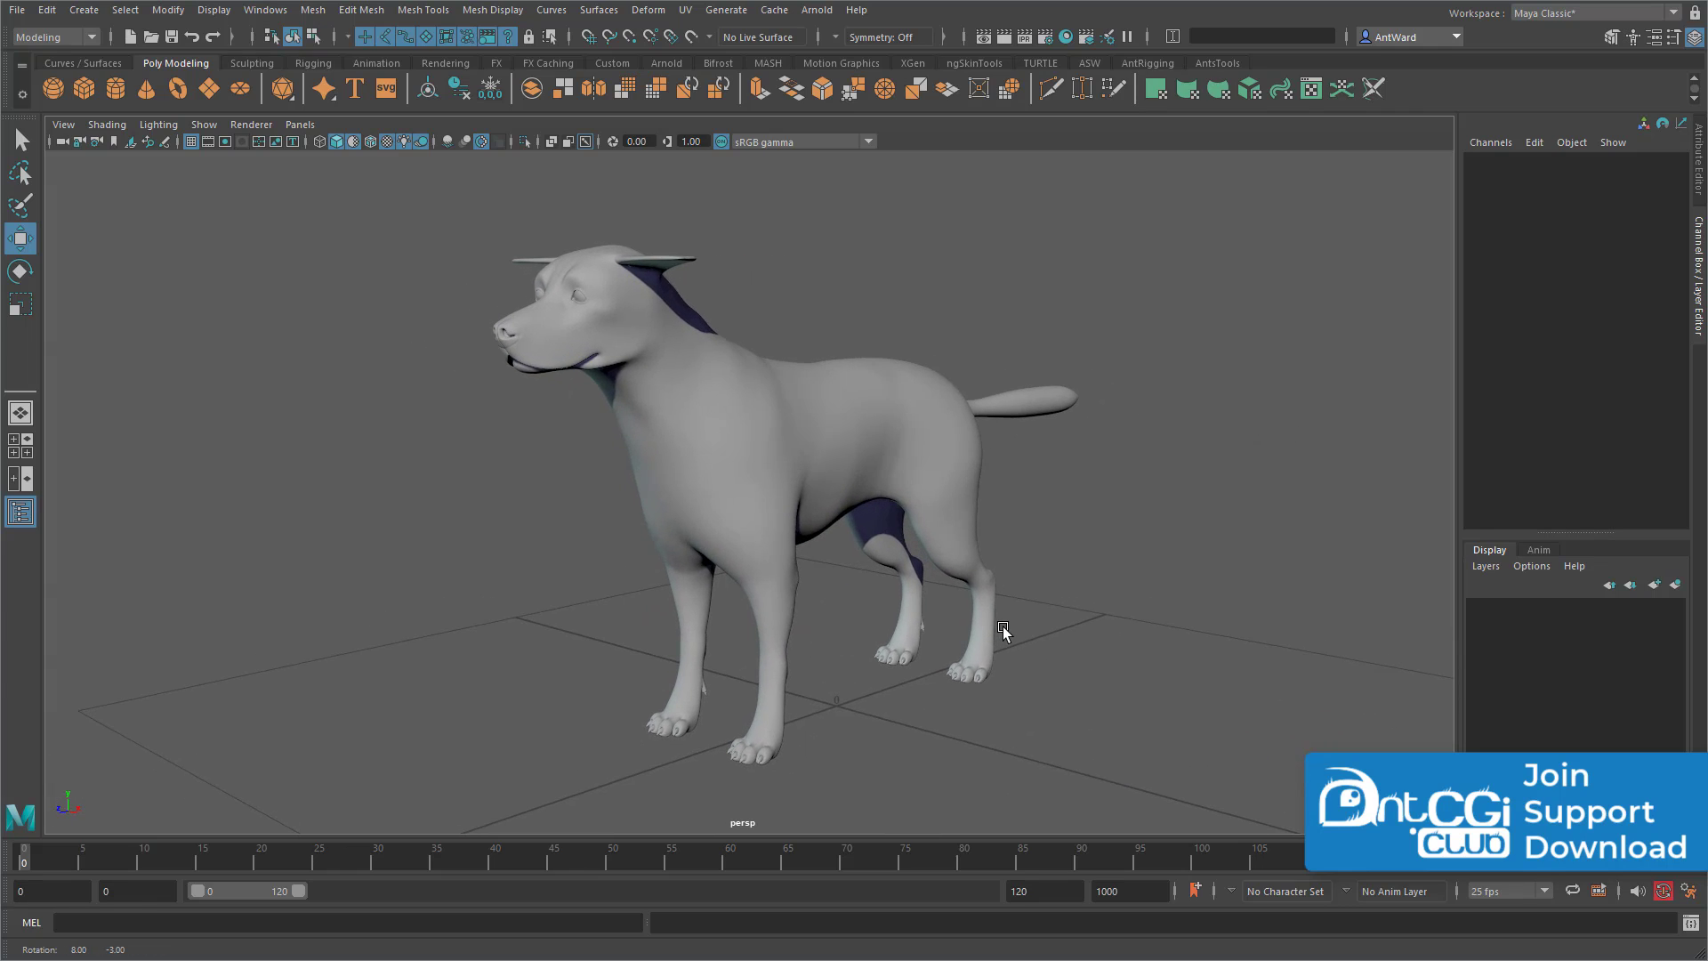
left_click(594, 303)
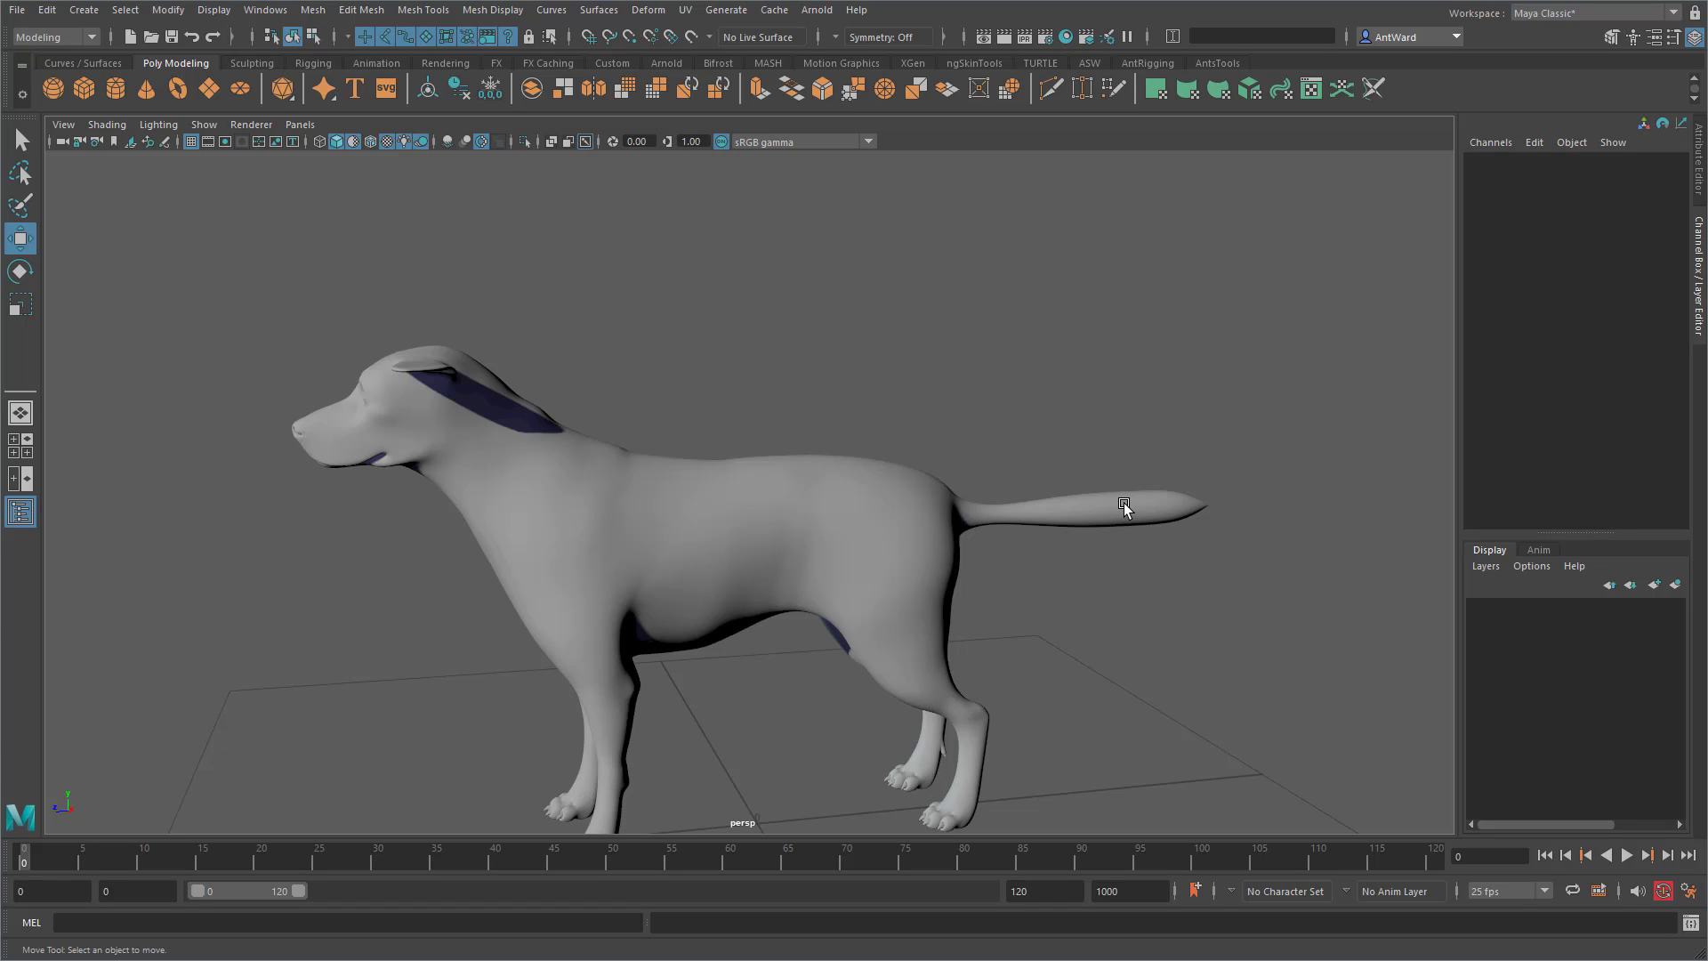
mouse_move(968, 526)
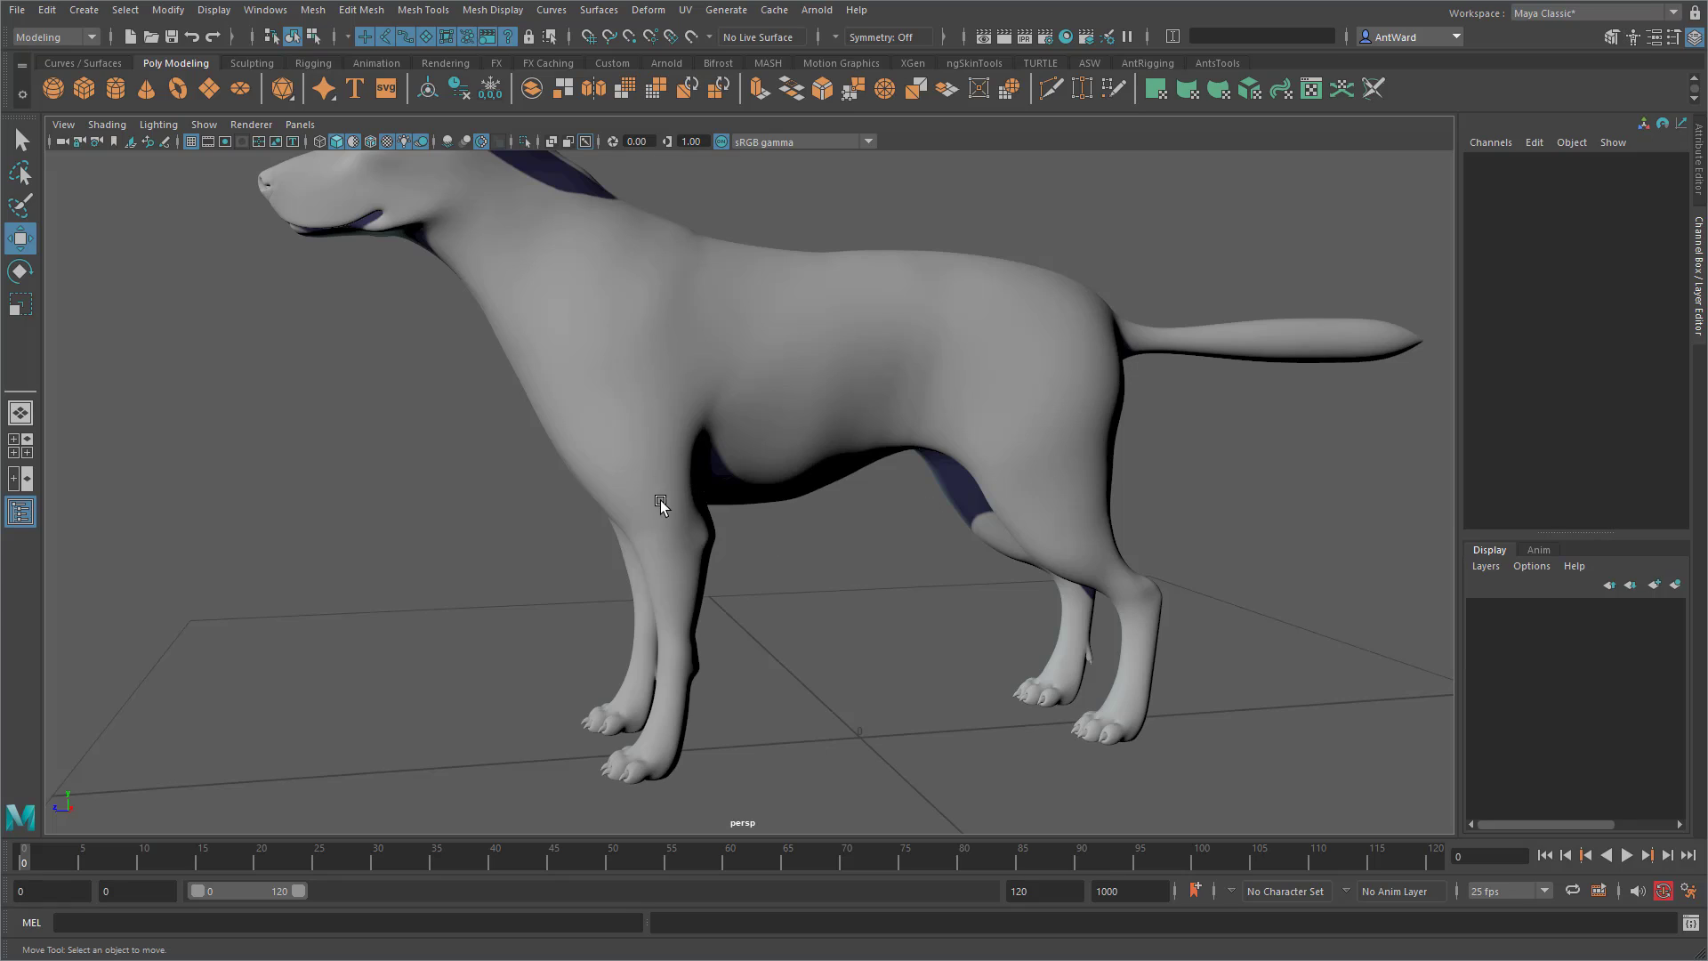
mouse_move(671, 662)
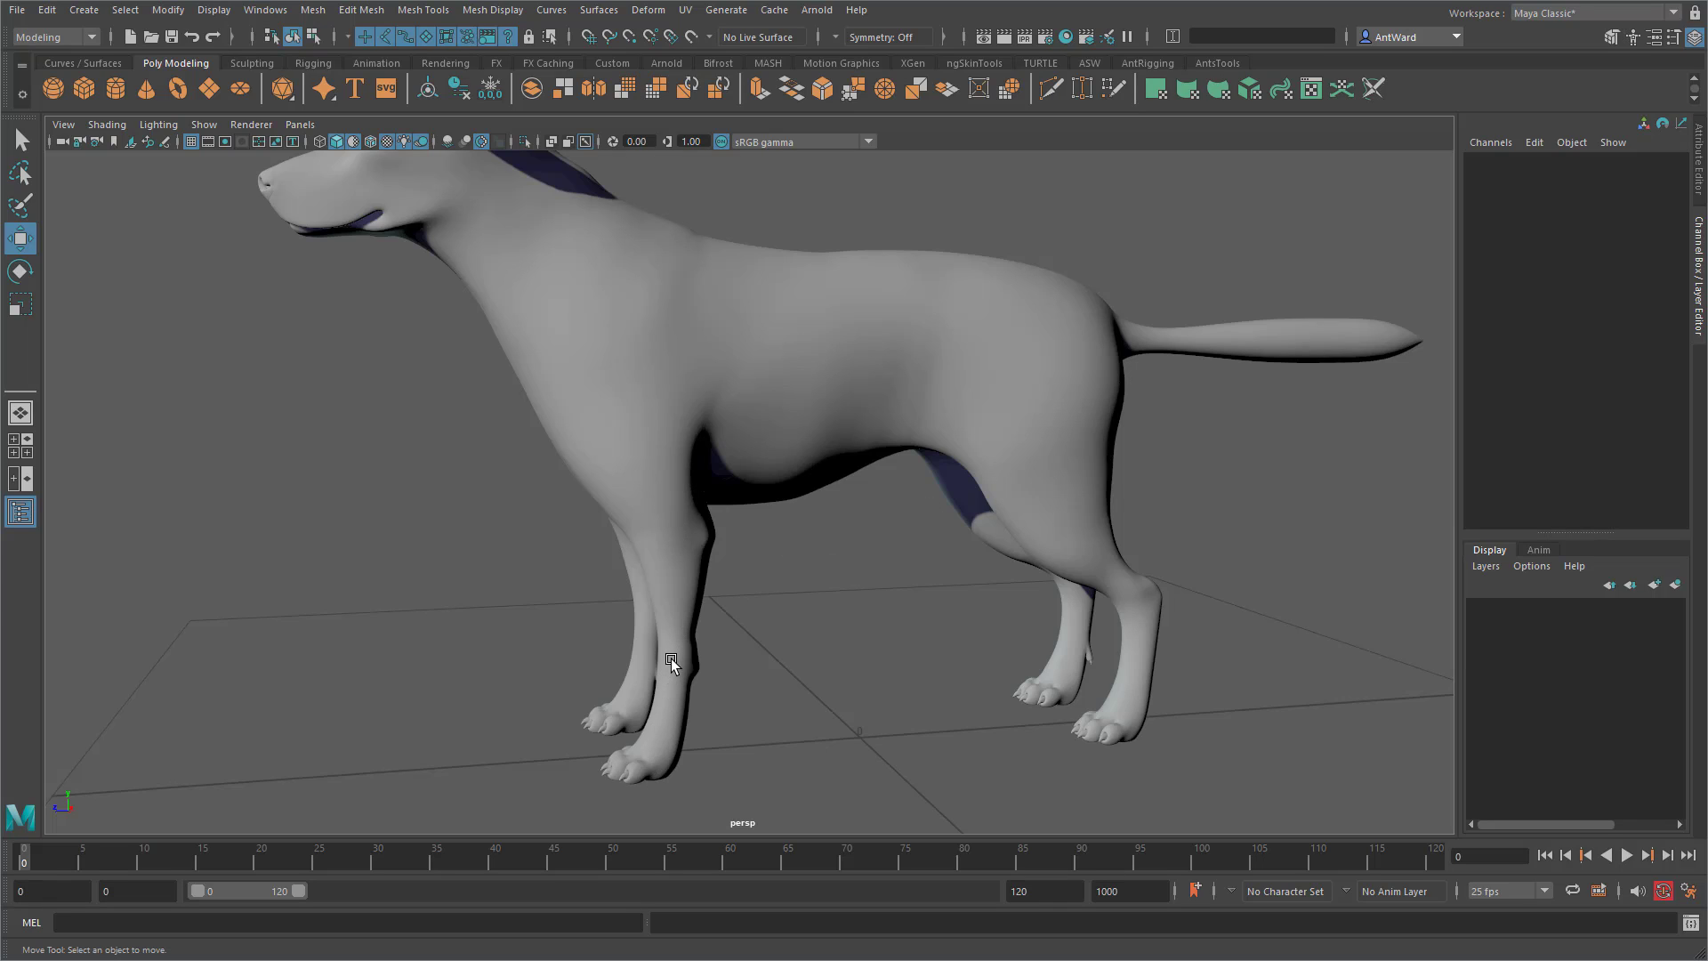
mouse_move(1147, 603)
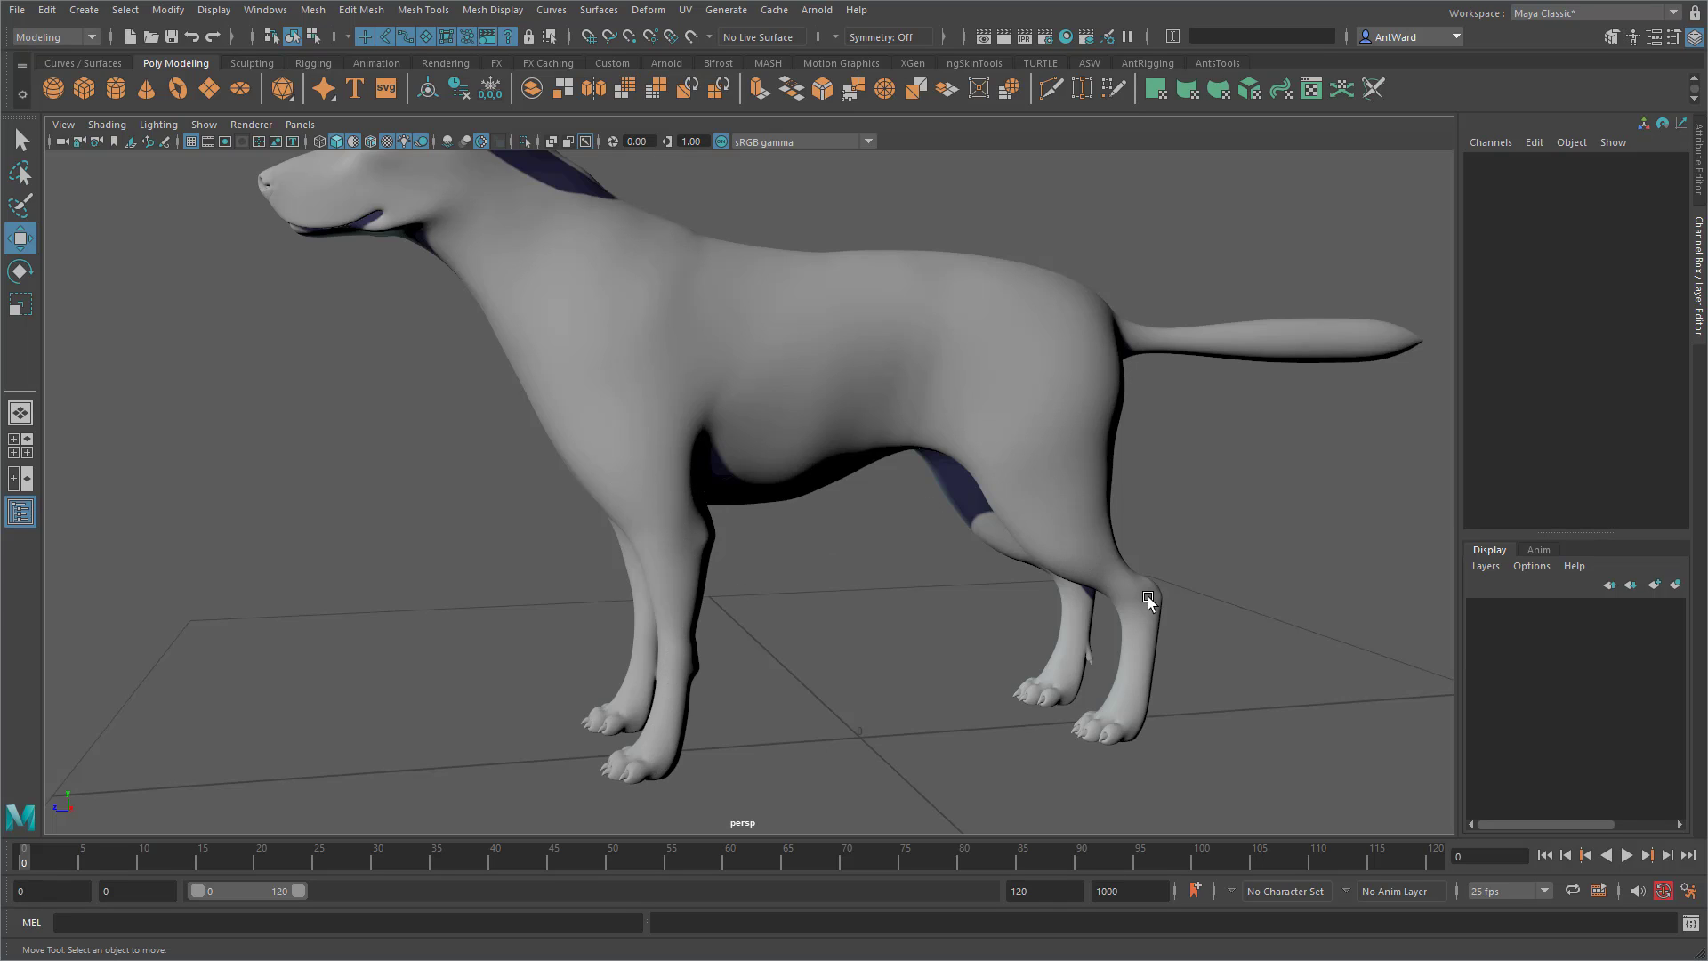
mouse_move(1143, 696)
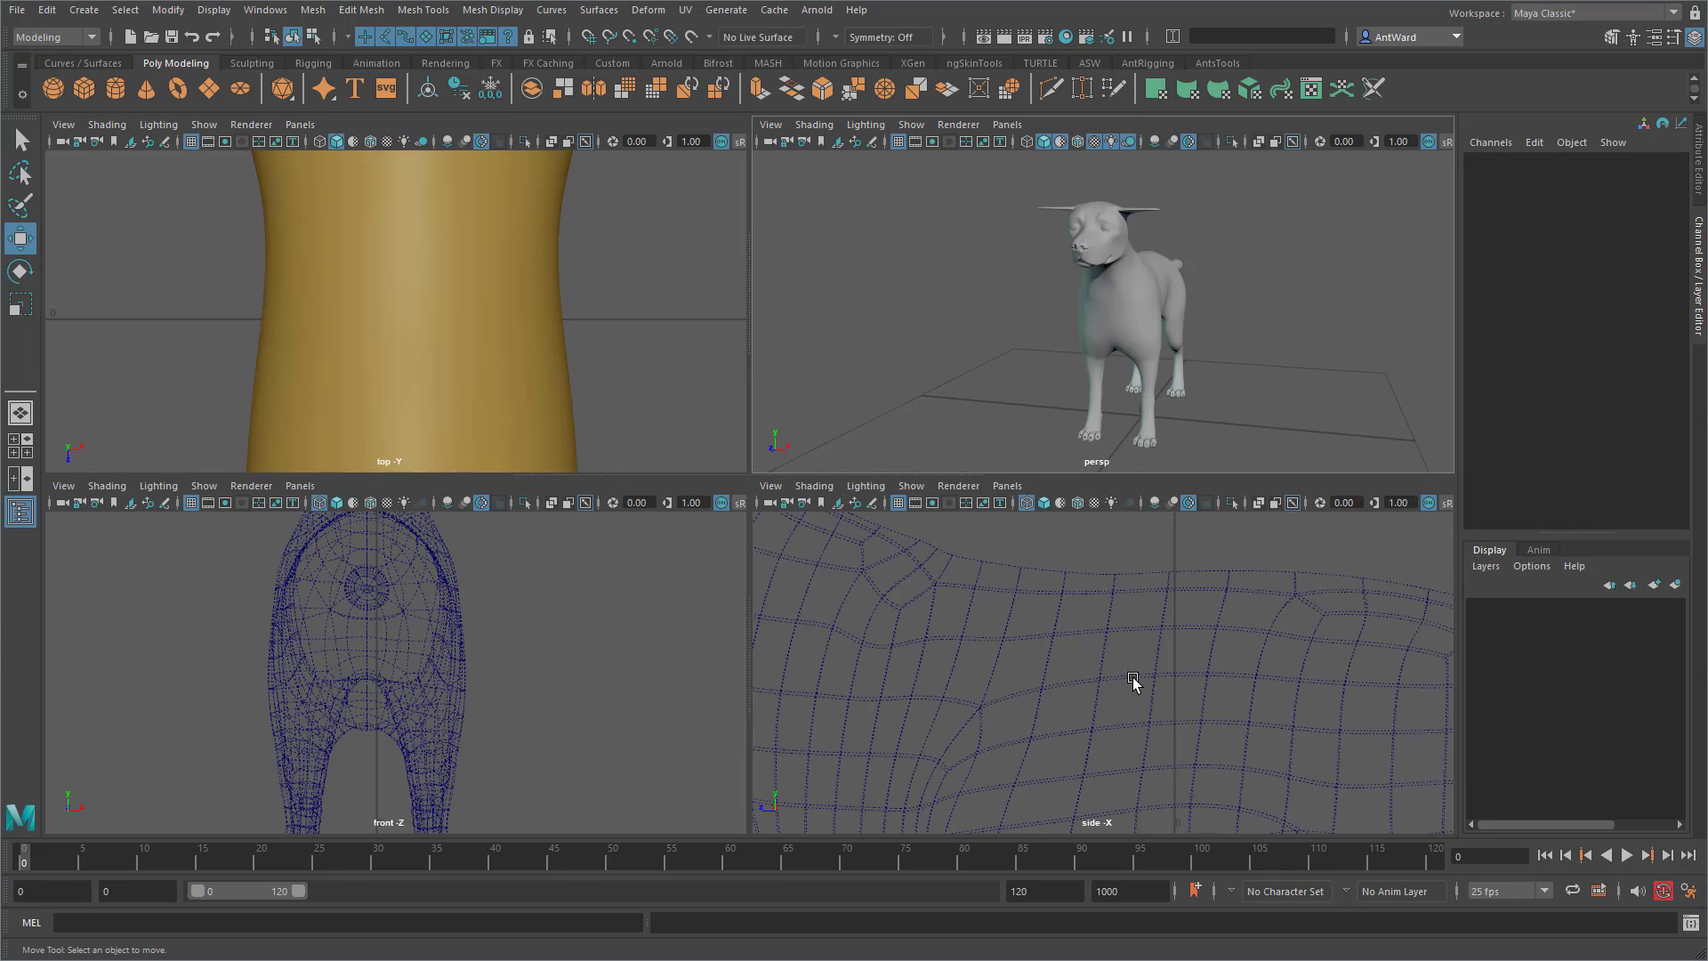
Switch to the four-view layout and select the lab_body_non_symmetrical mesh in Object Mode
left_click(1133, 359)
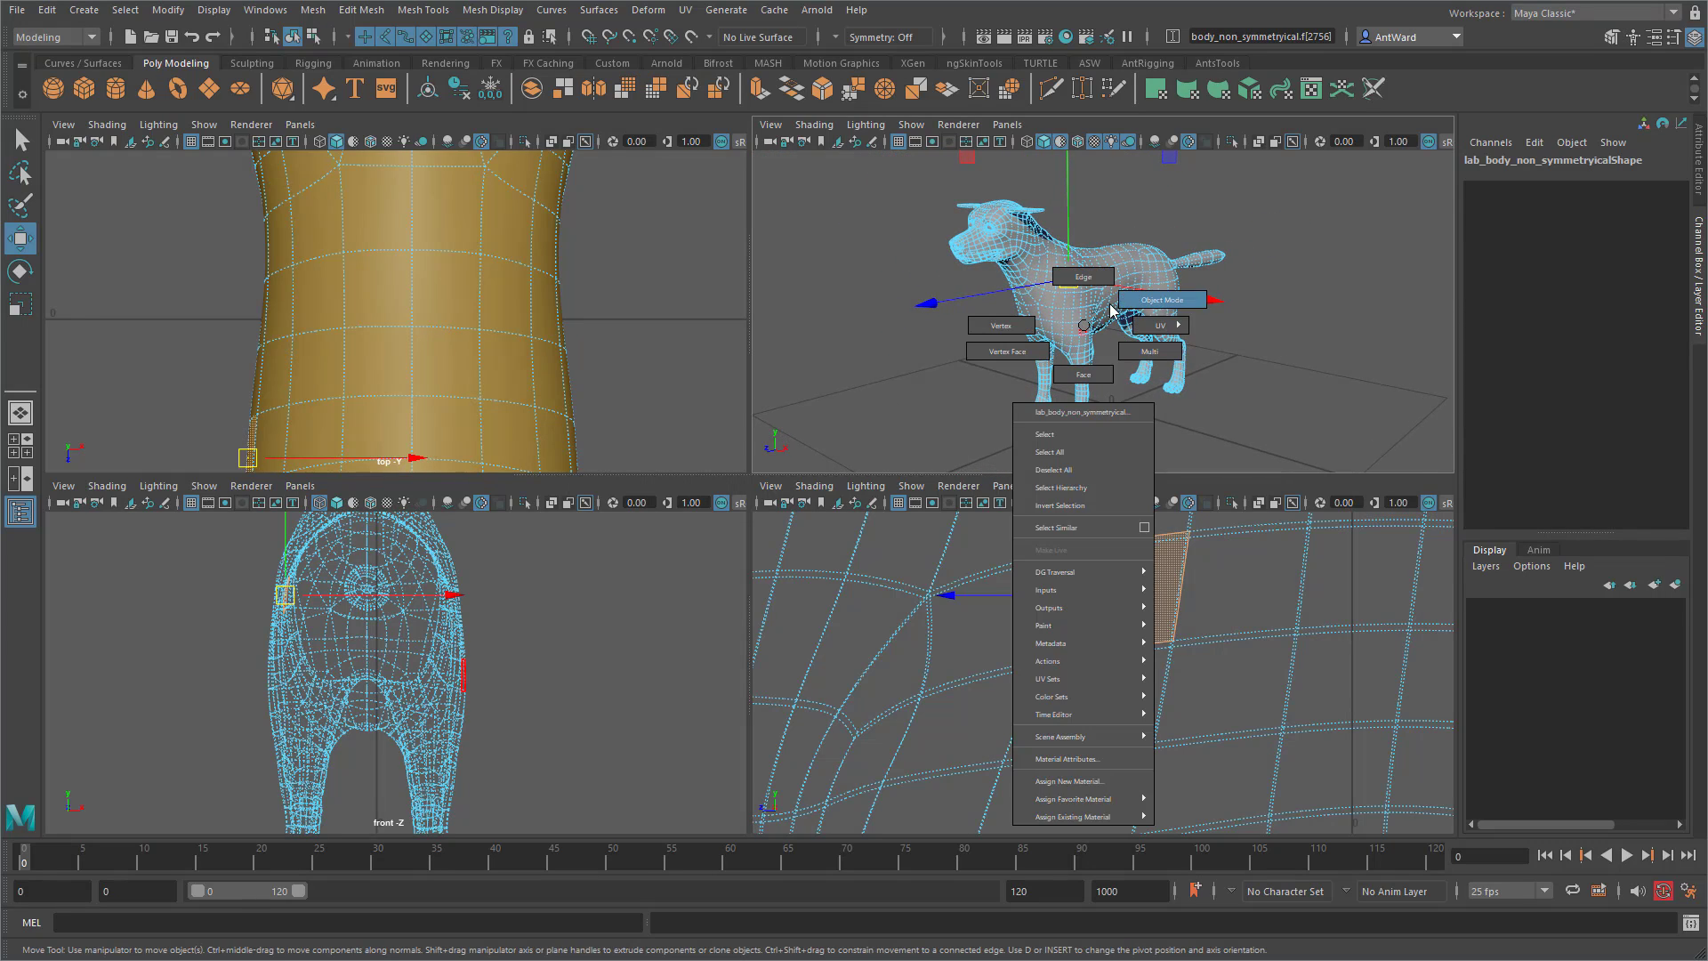
left_click(1162, 299)
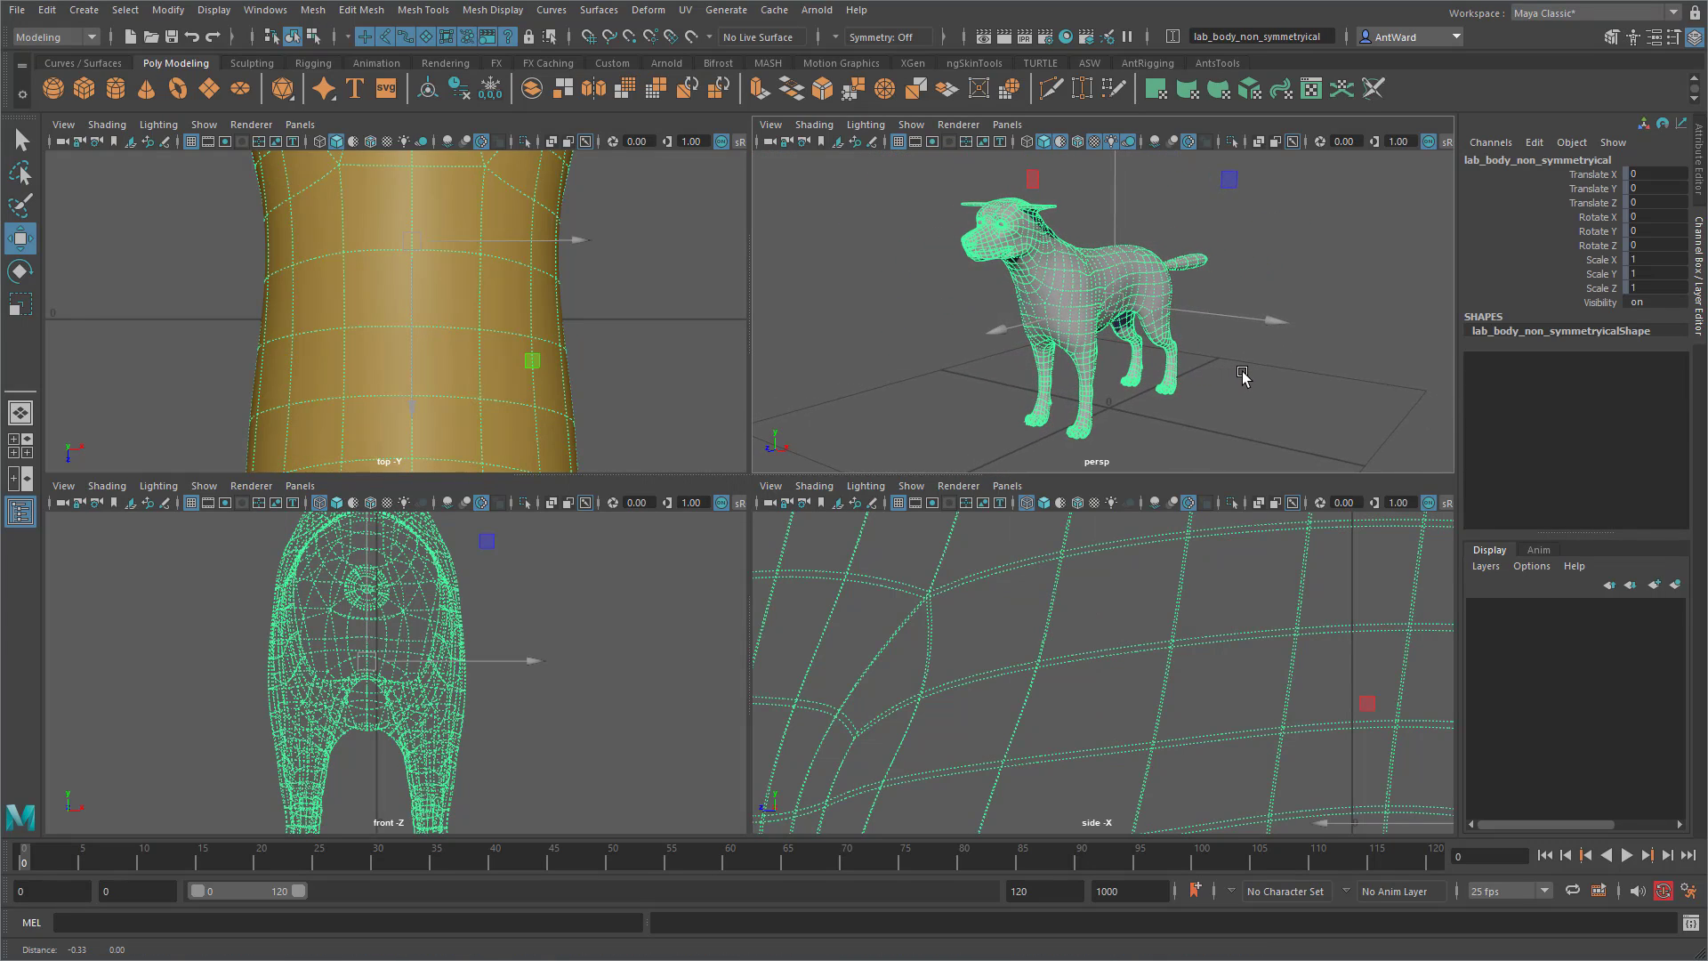
left_click(1244, 386)
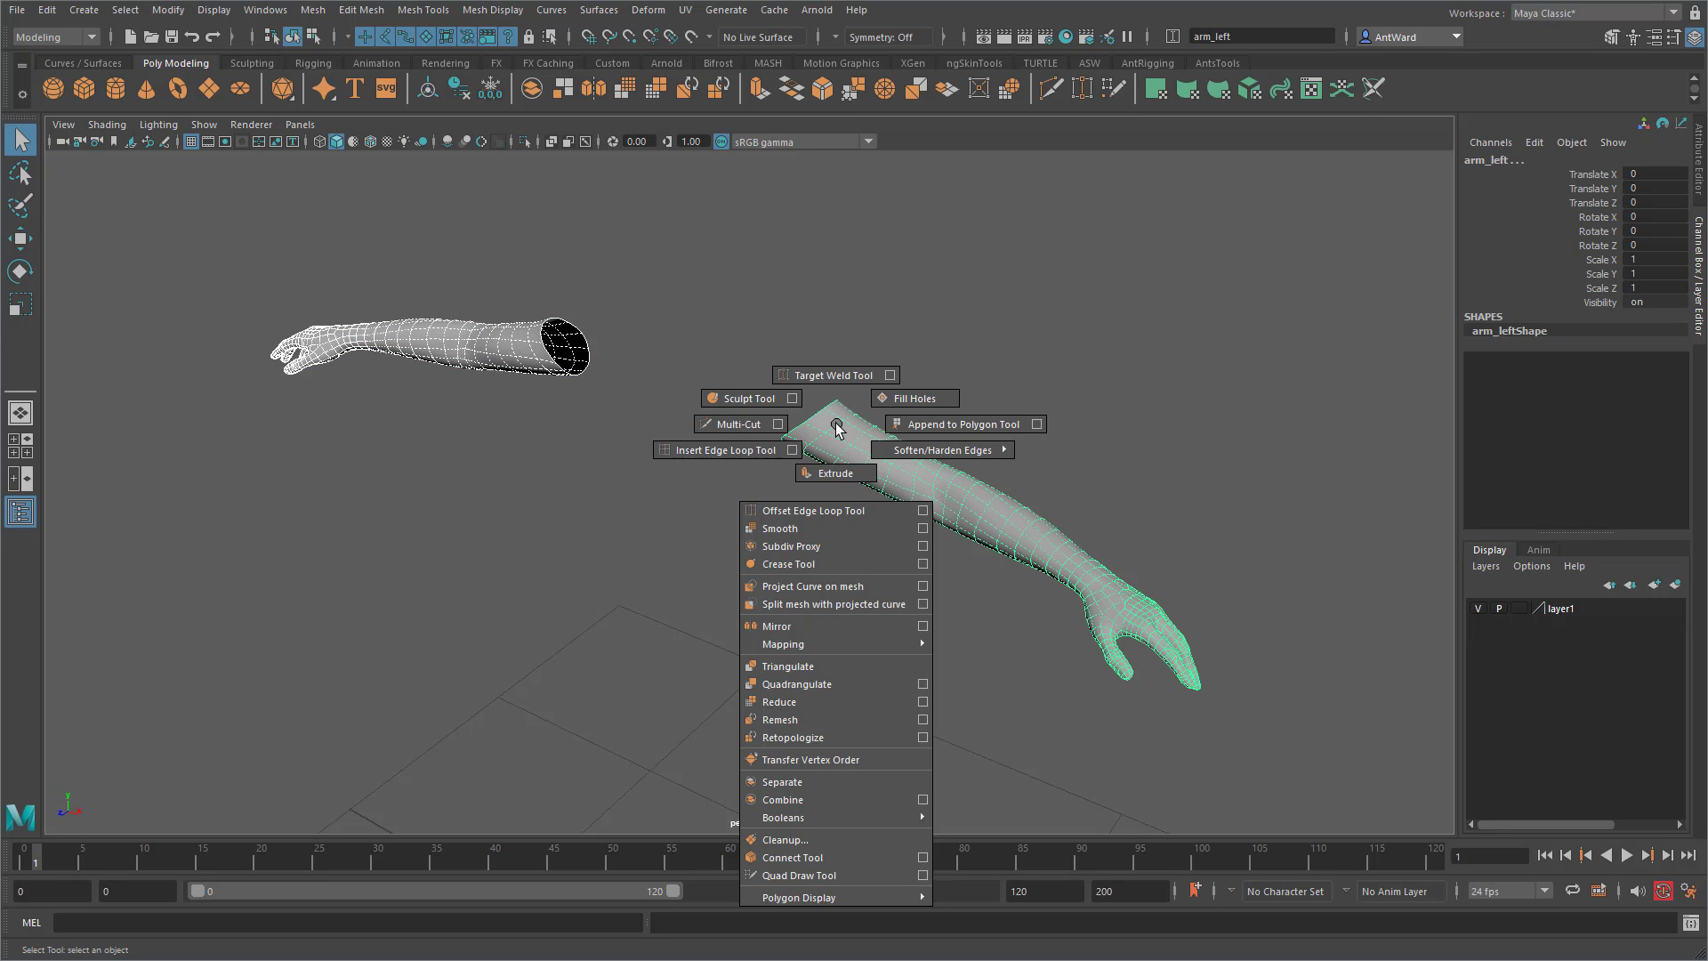
mouse_move(784, 799)
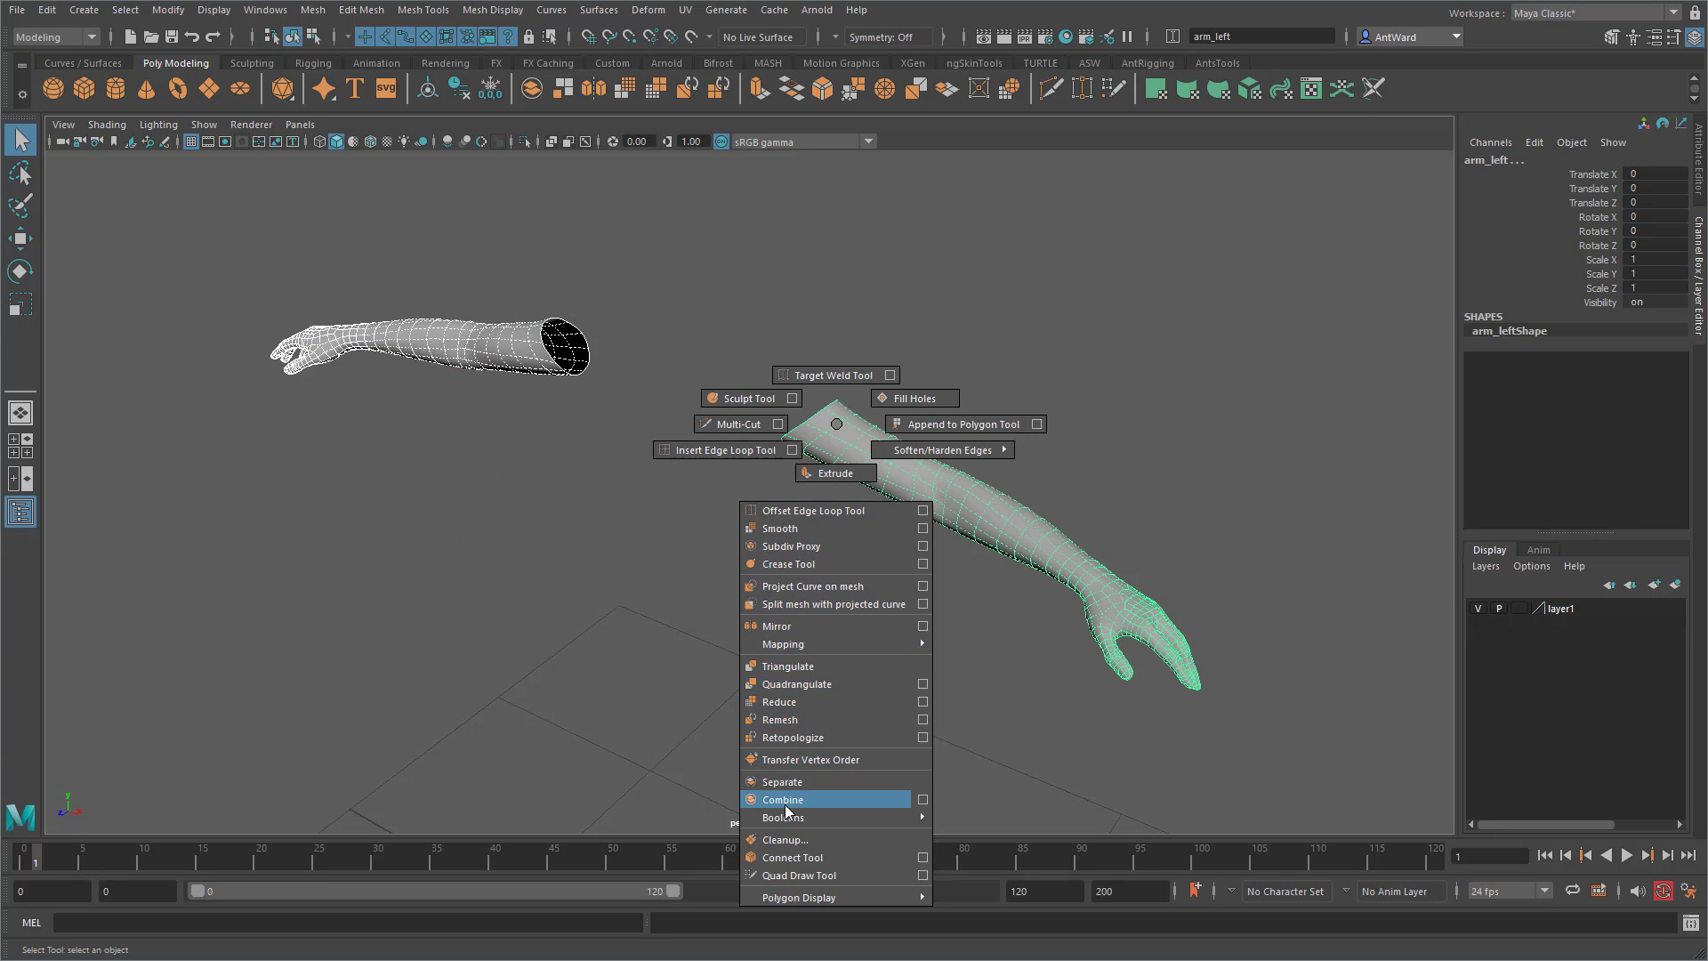
Combine the two selected arm meshes into one object from the marking menu
left_click(783, 799)
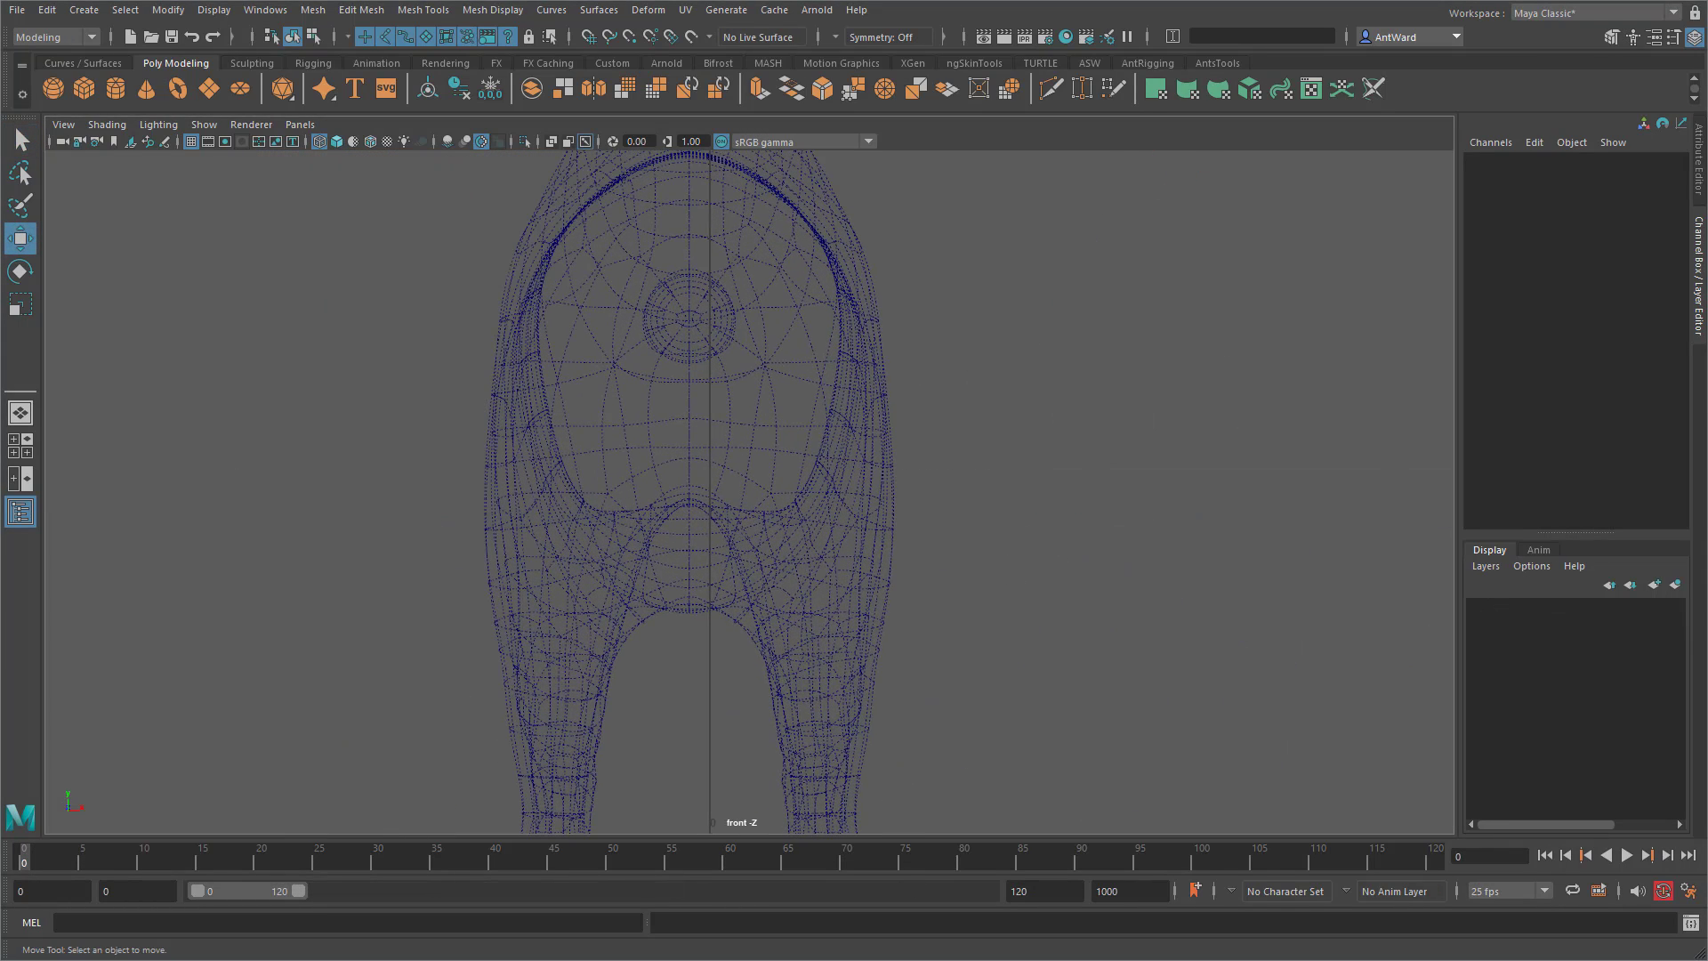
Switch the panel from the front wireframe view to the shaded persp camera
left_click(697, 467)
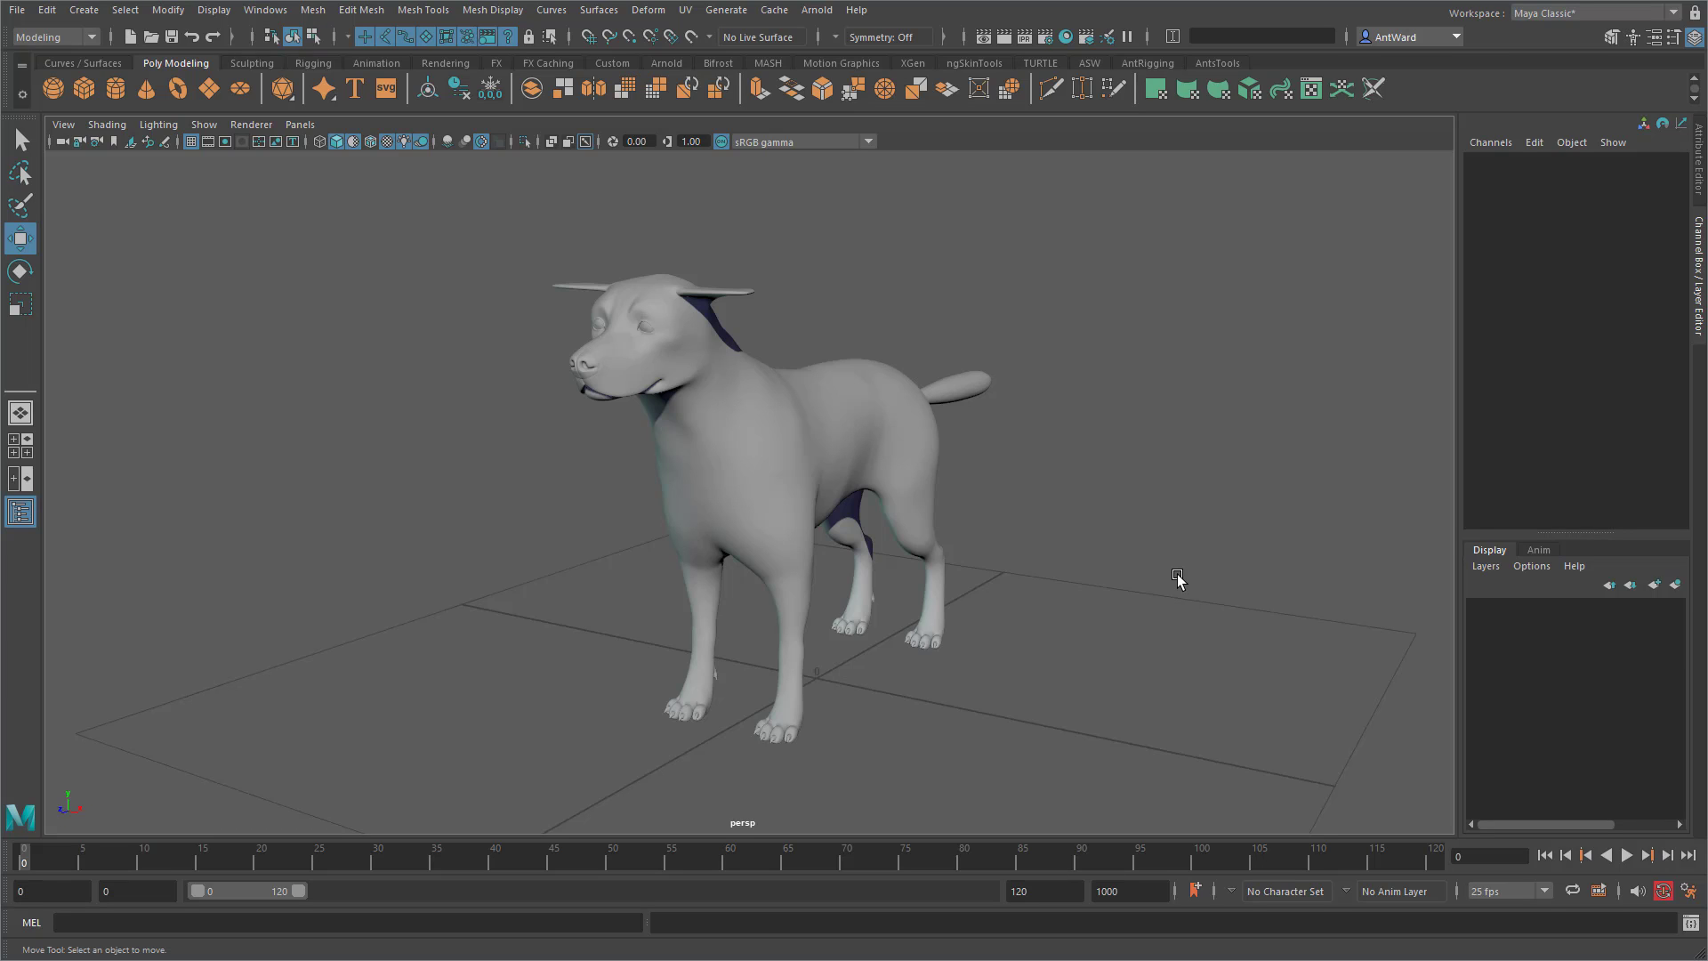
mouse_move(1176, 578)
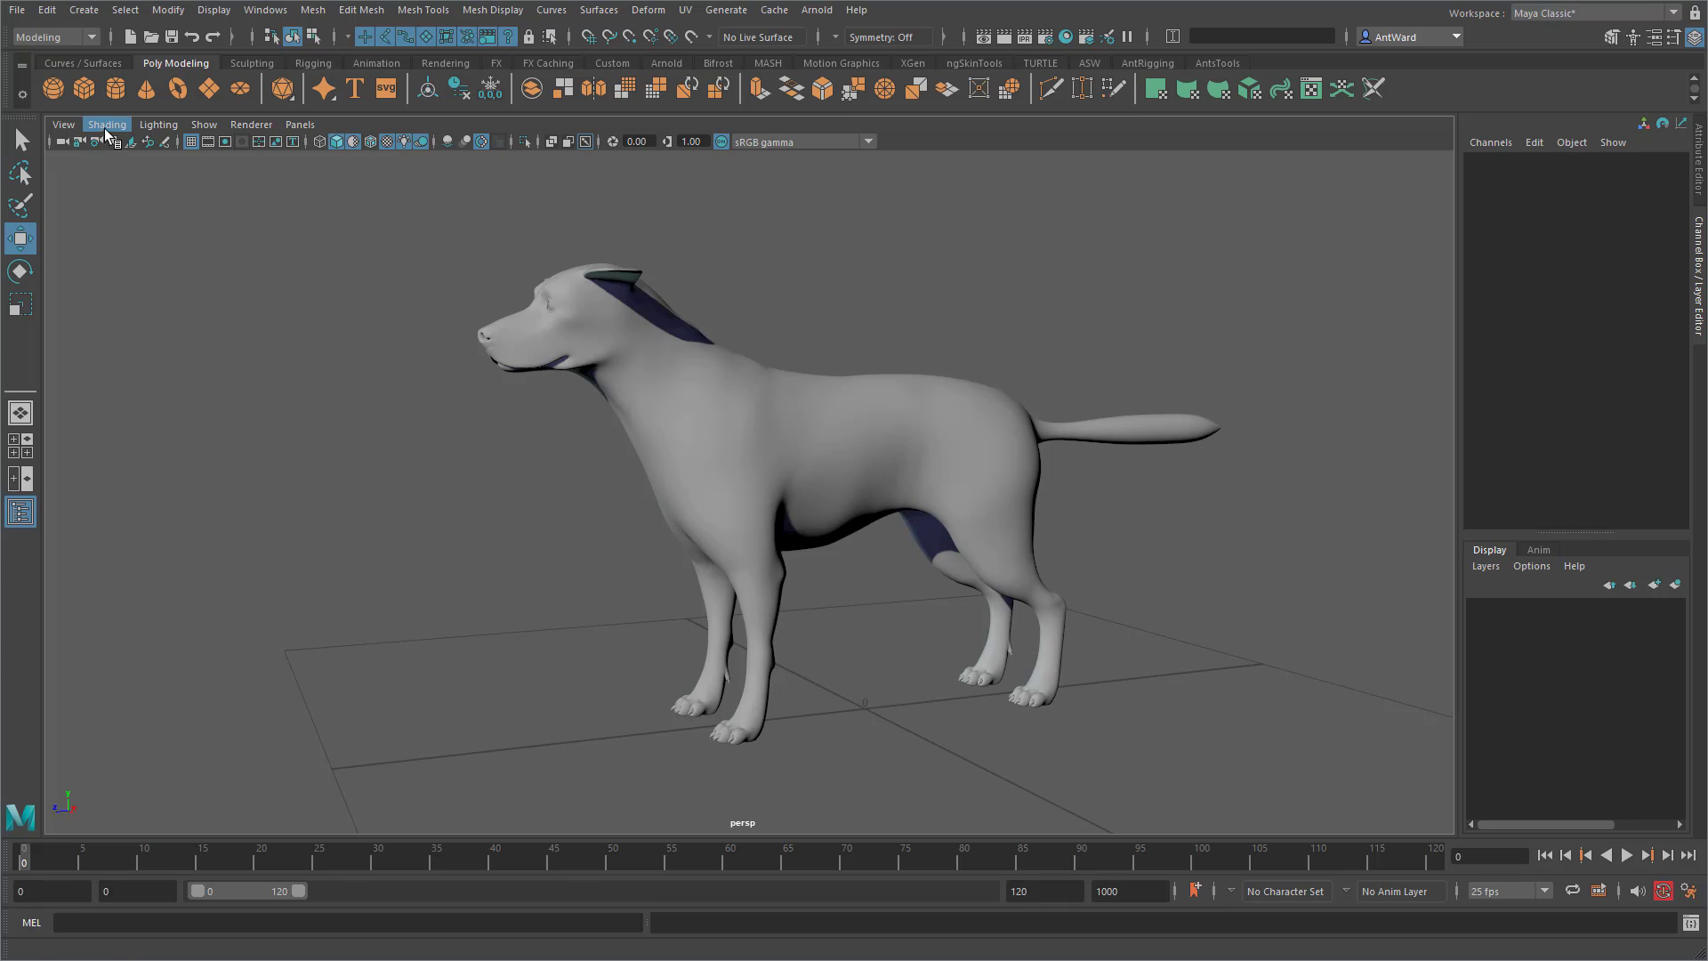
left_click(105, 123)
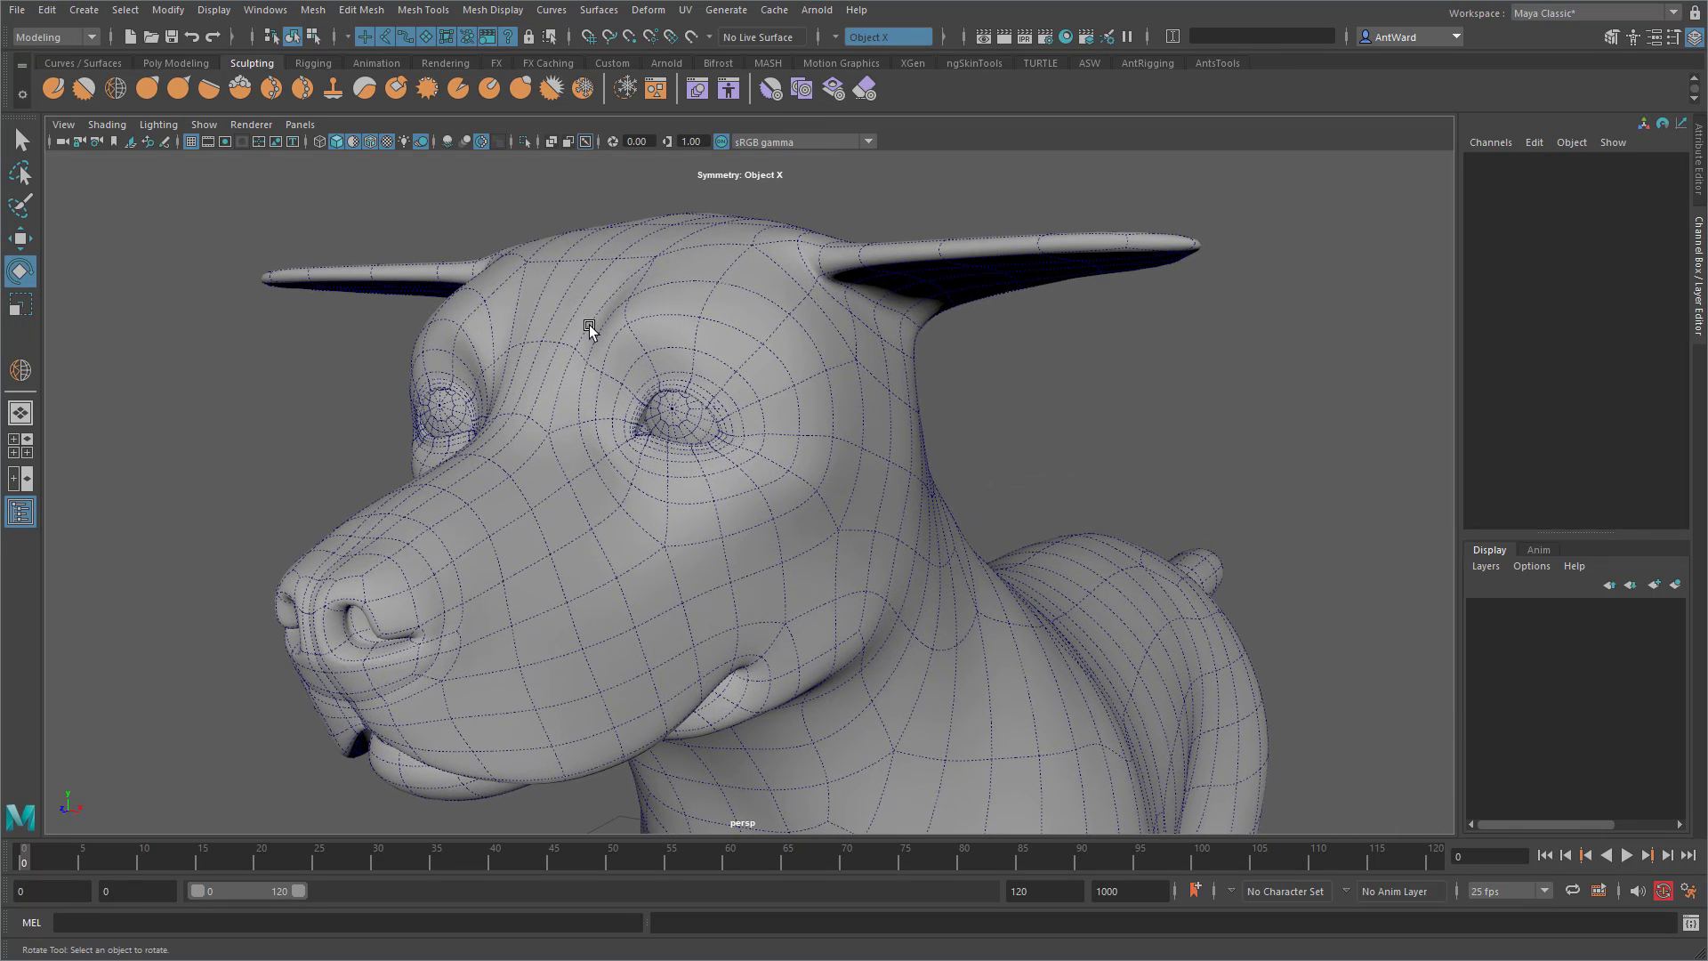
mouse_move(779, 498)
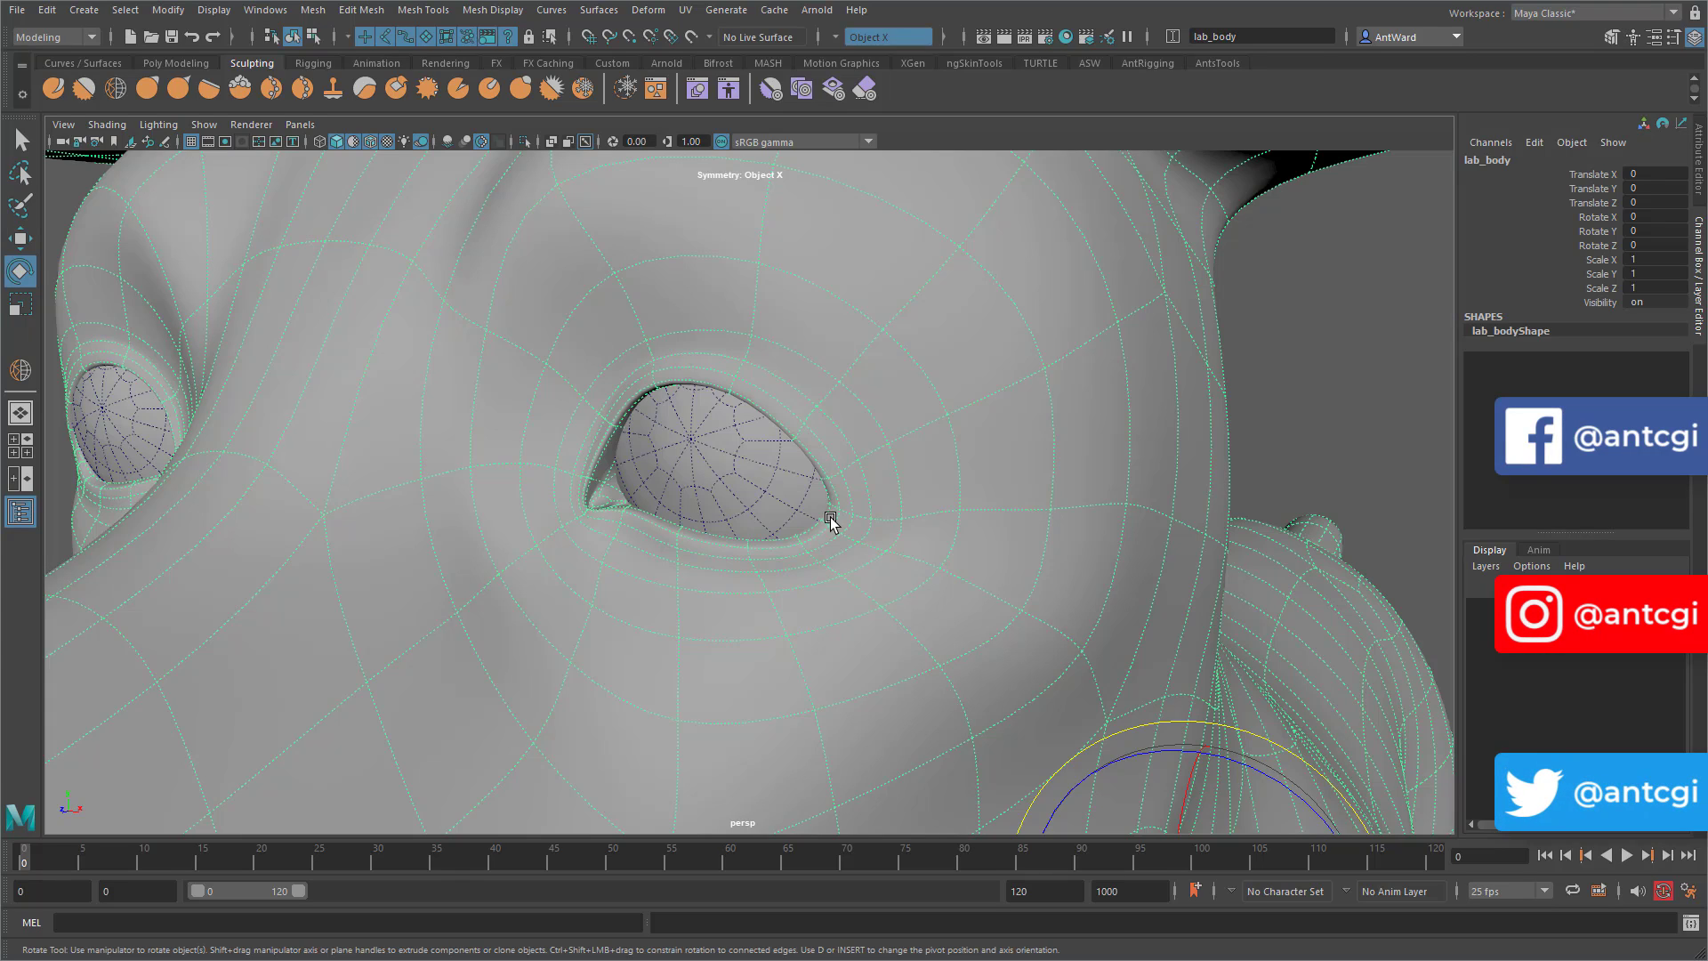
Bring up the marking menu on the lab_body mesh near the eye area
right_click(801, 518)
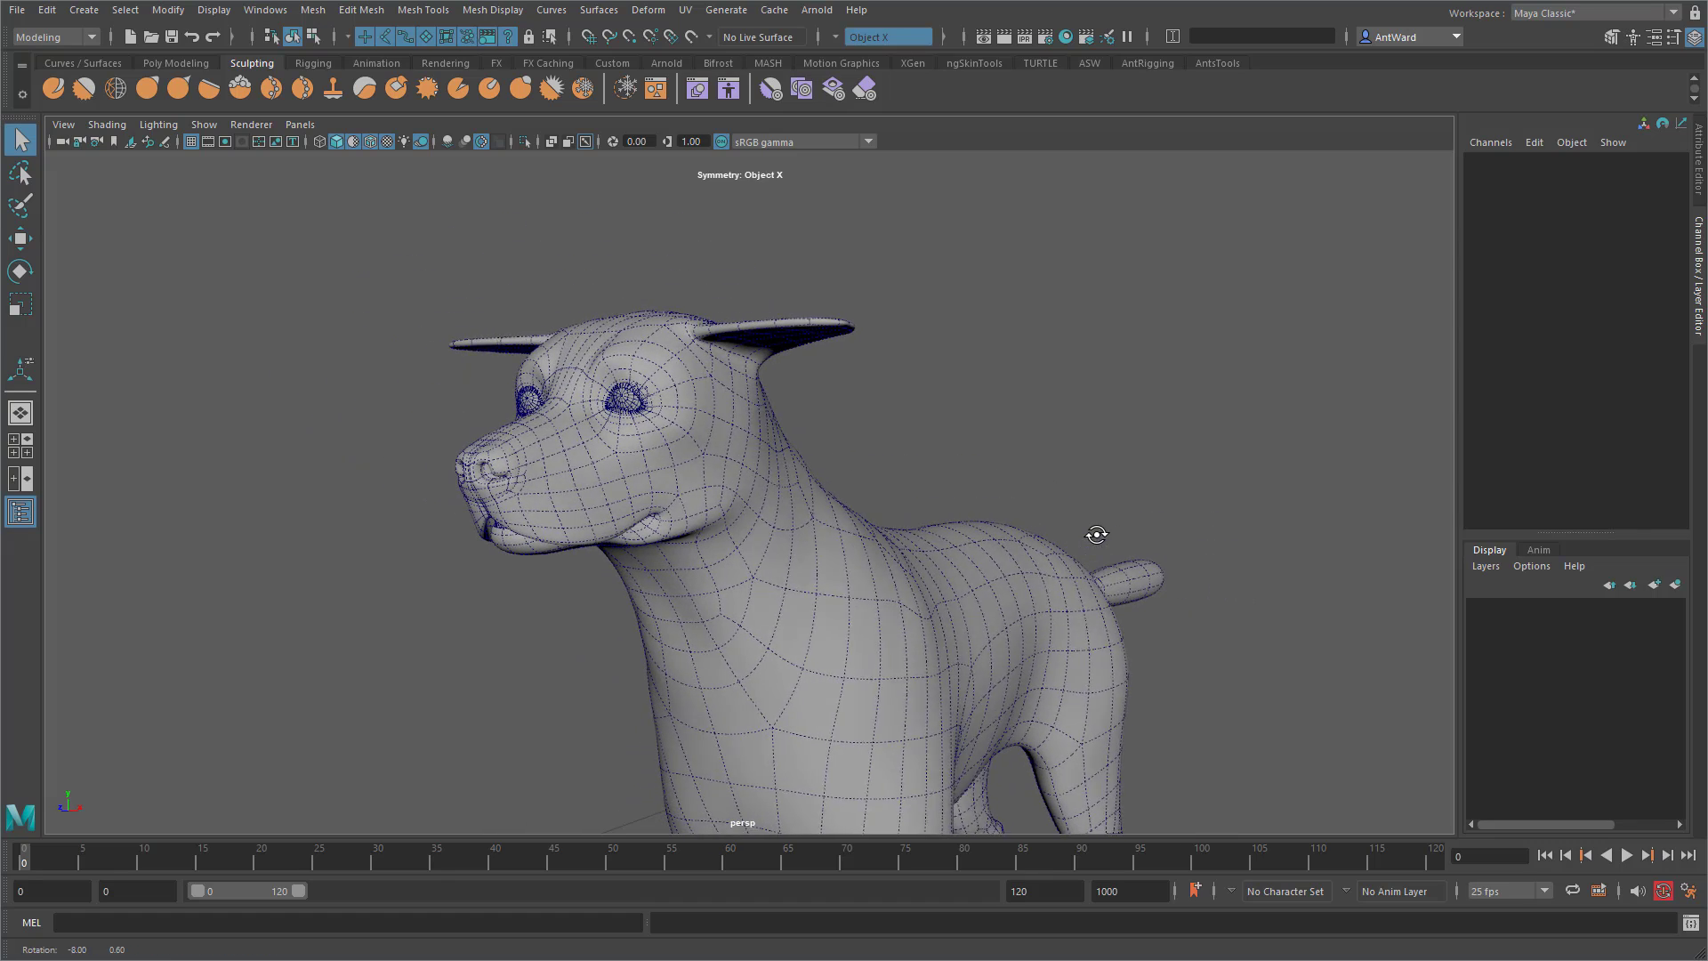
Keep Use Default Lighting on and turn off Wireframe on Shaded for the dog
left_click(158, 122)
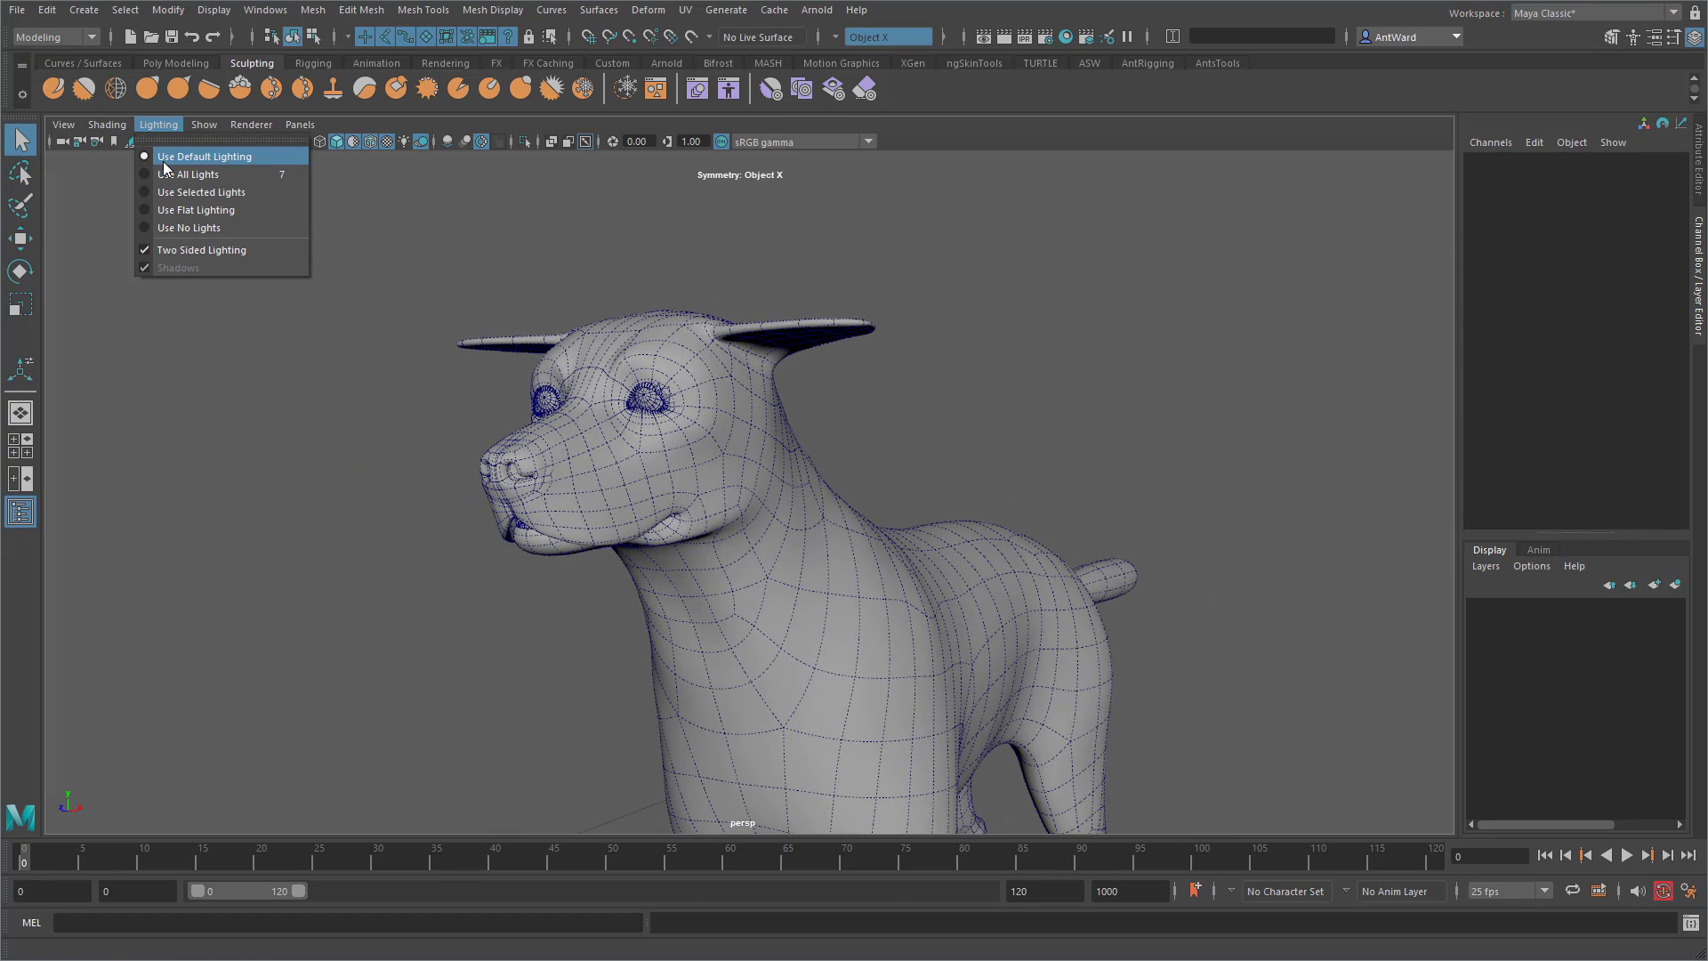
left_click(107, 122)
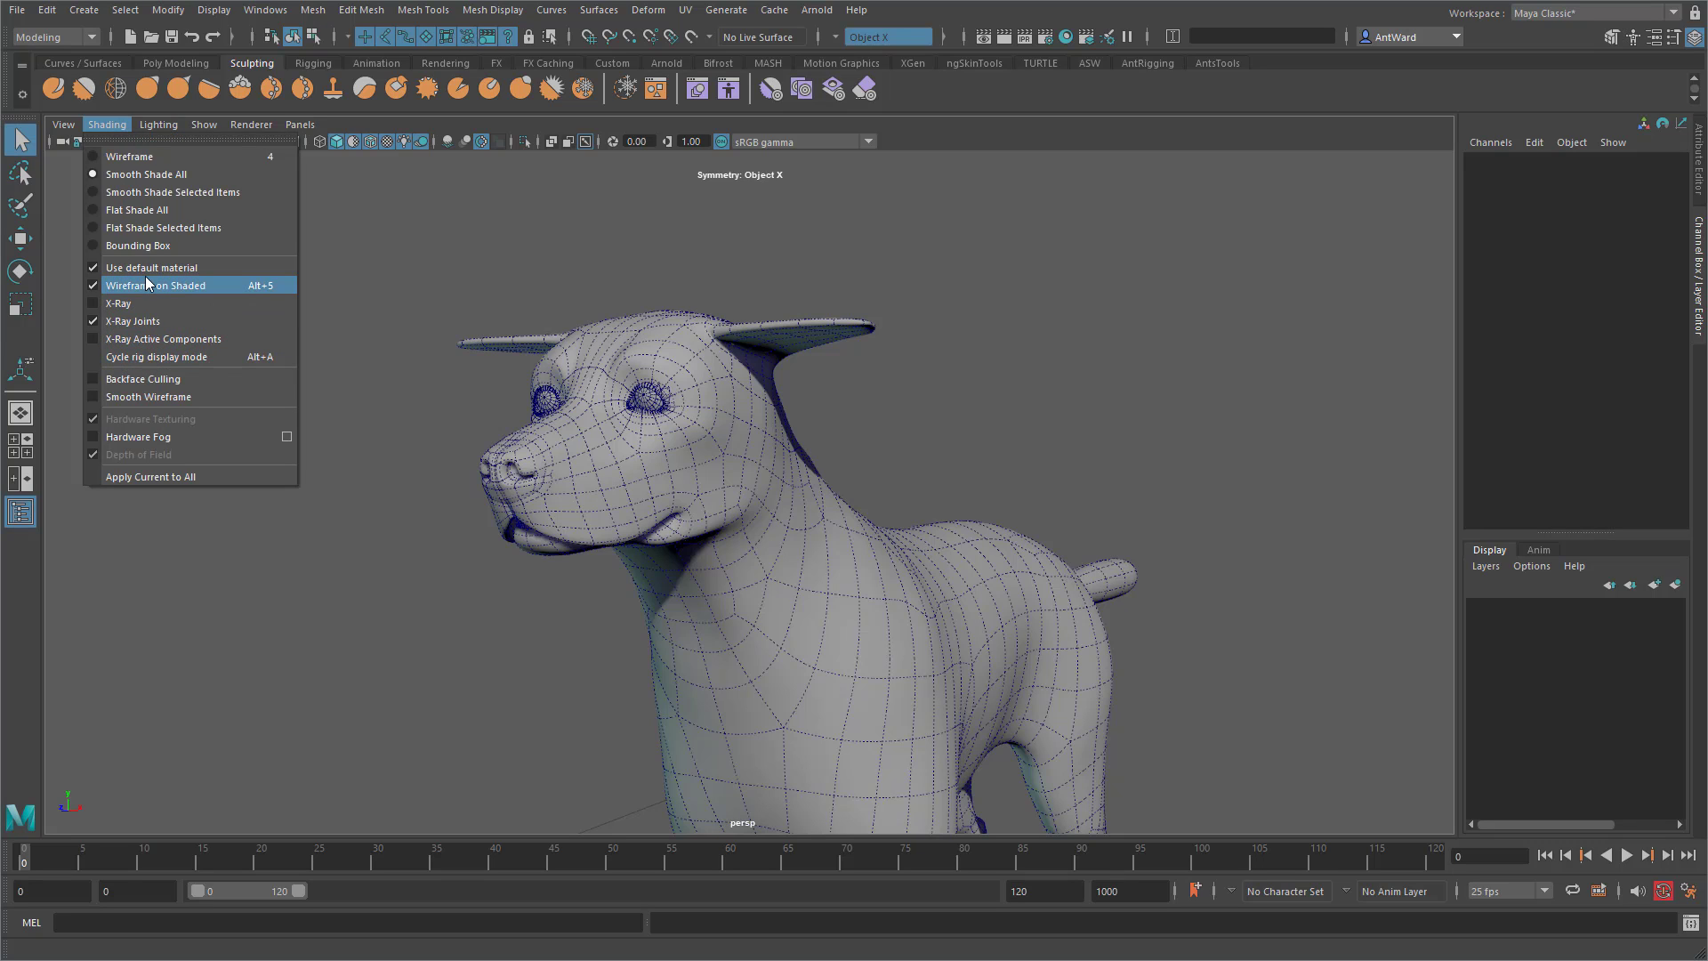
left_click(157, 284)
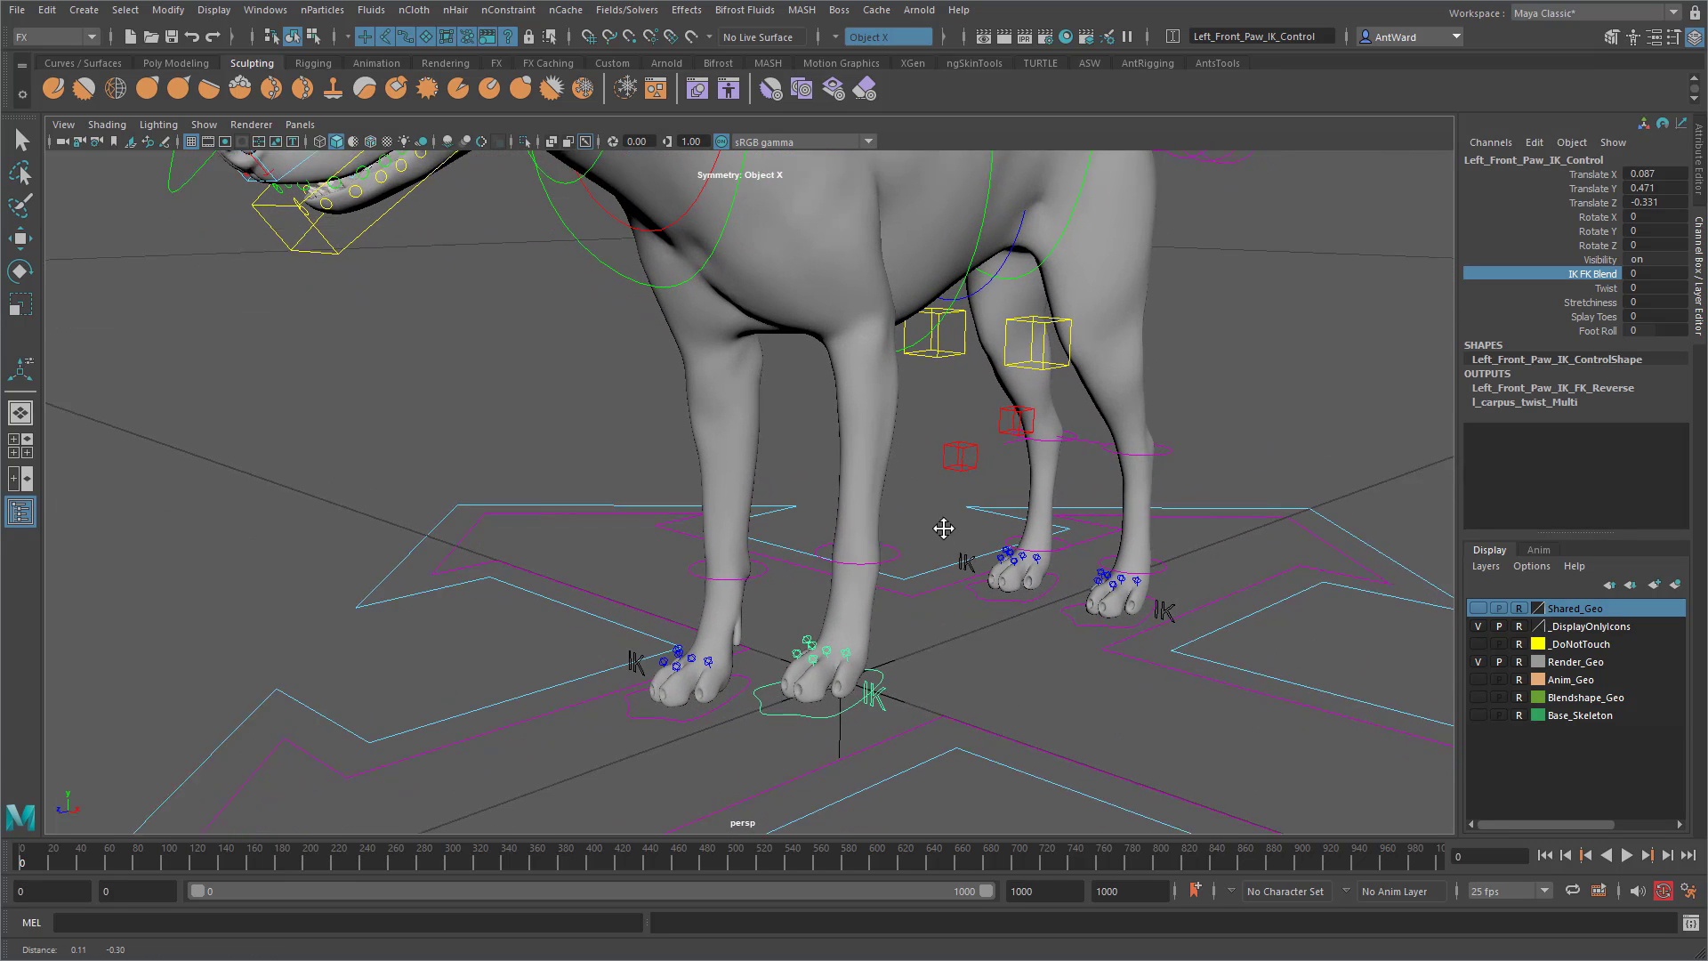
left_click(1596, 331)
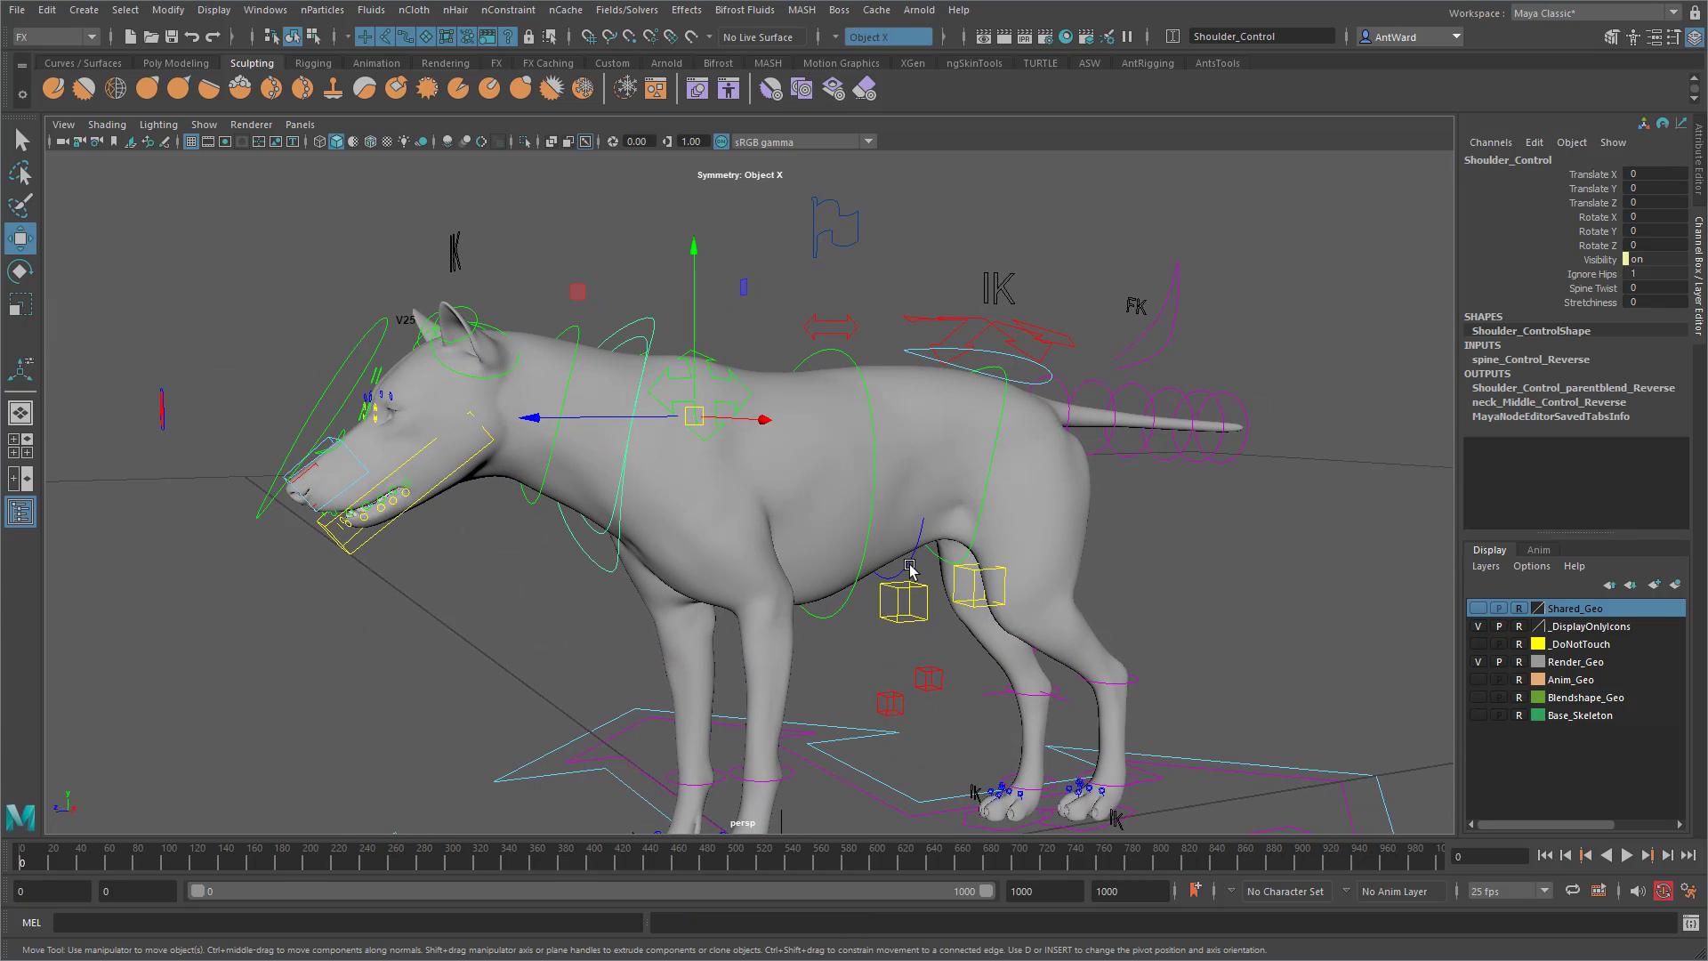
left_click(899, 599)
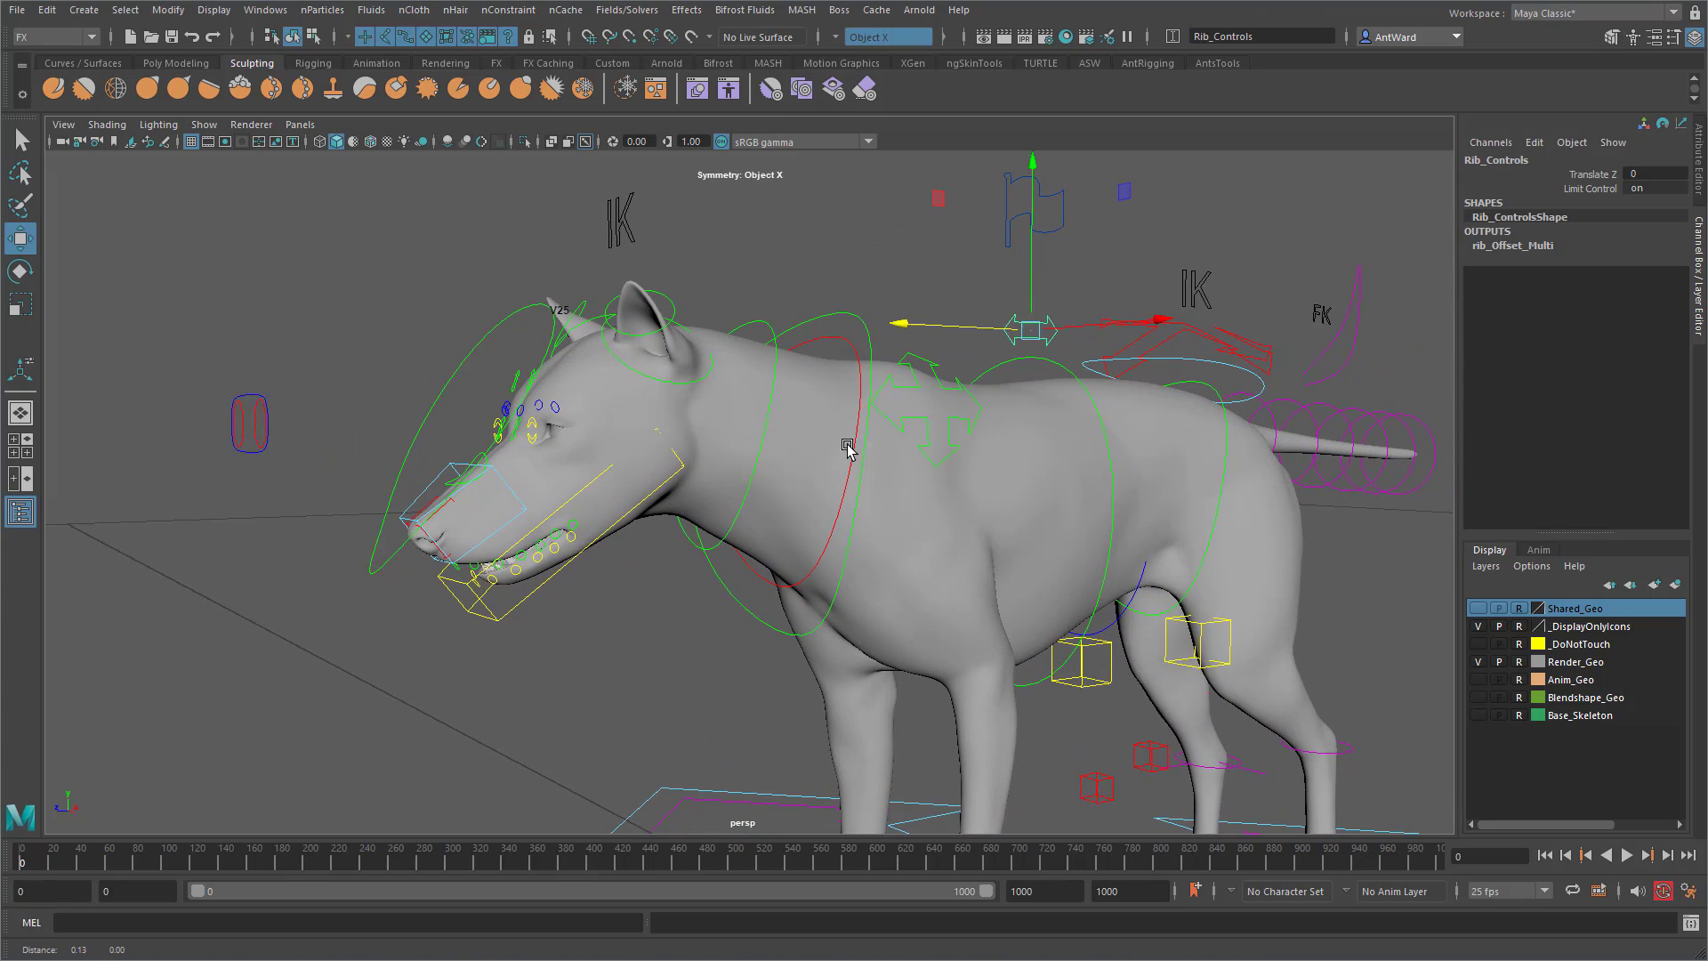
Pose the Lip_Left_Corner_Control and tongue_left_01_Control to open the mouth and twist the tongue
left_click(594, 415)
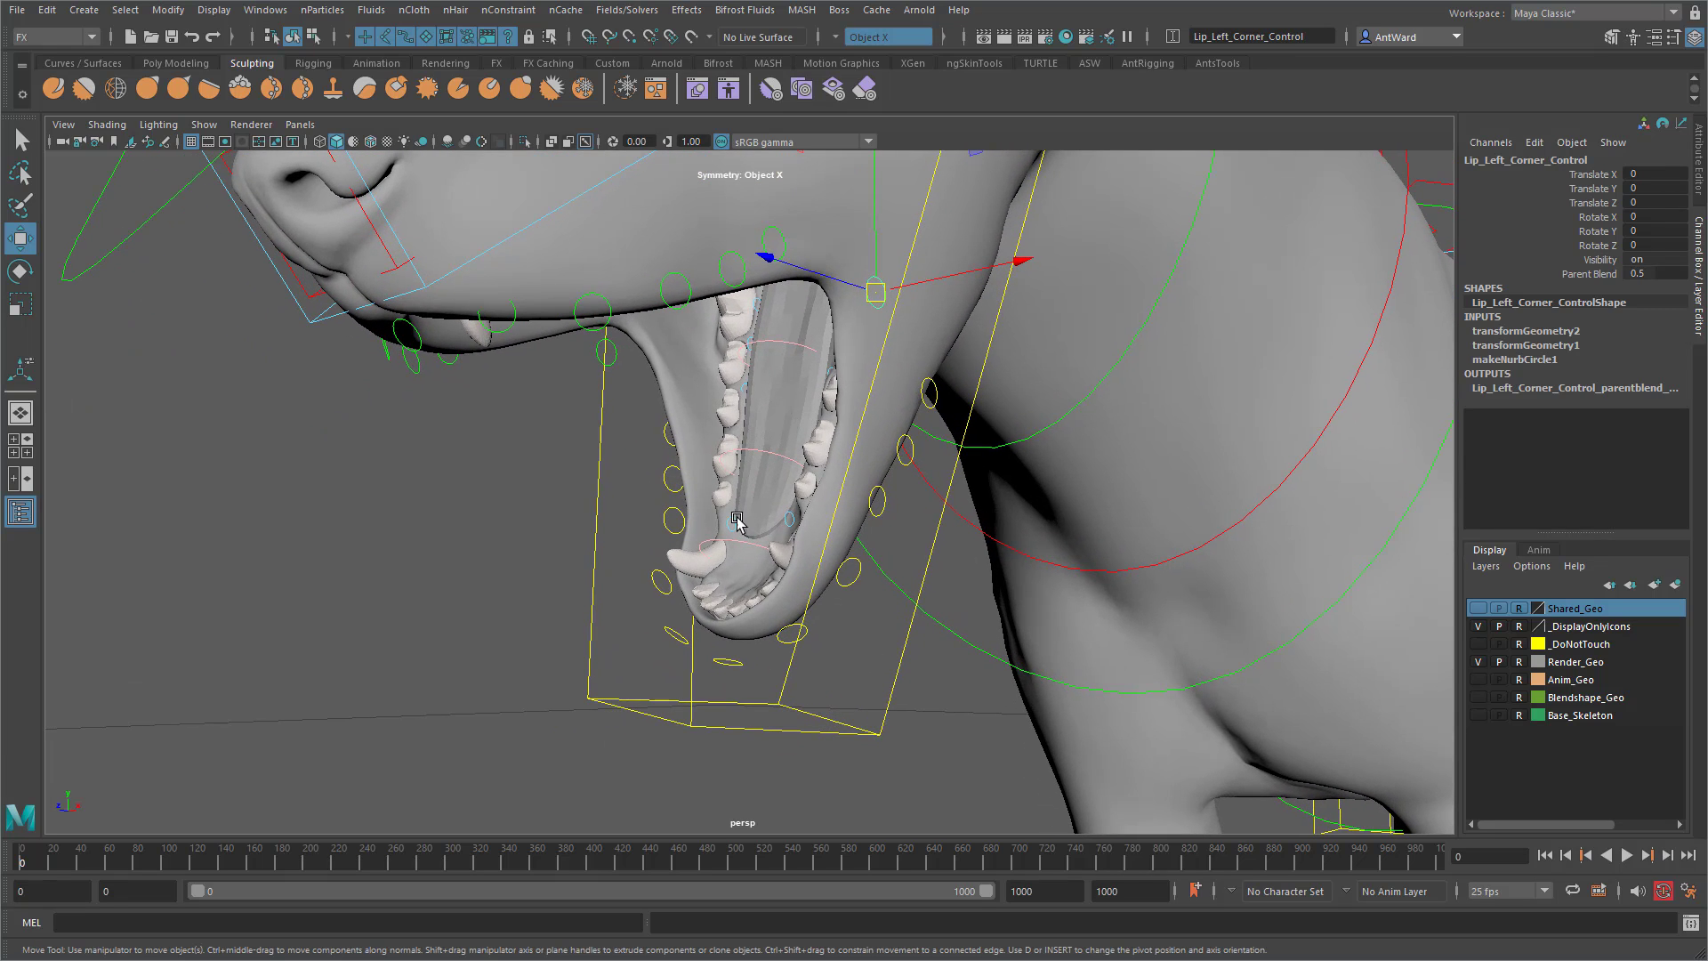
left_click(694, 541)
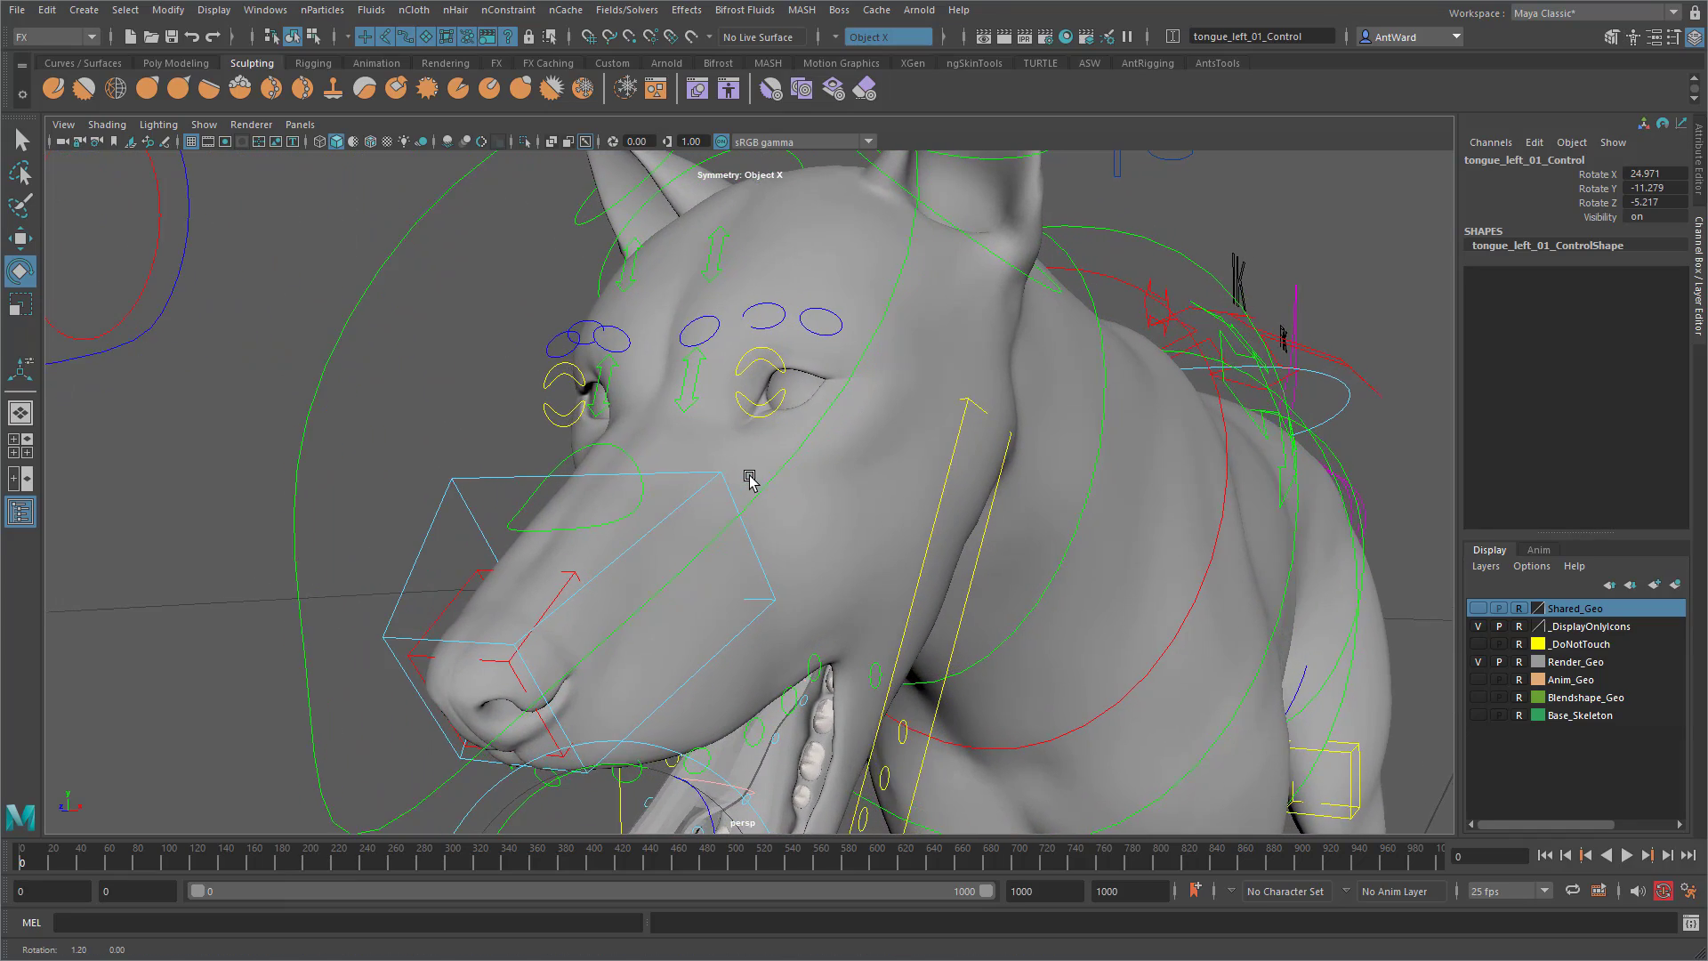
Deselect and frame the tail with its IK, FK and Dyn control labels from the side
left_click(789, 362)
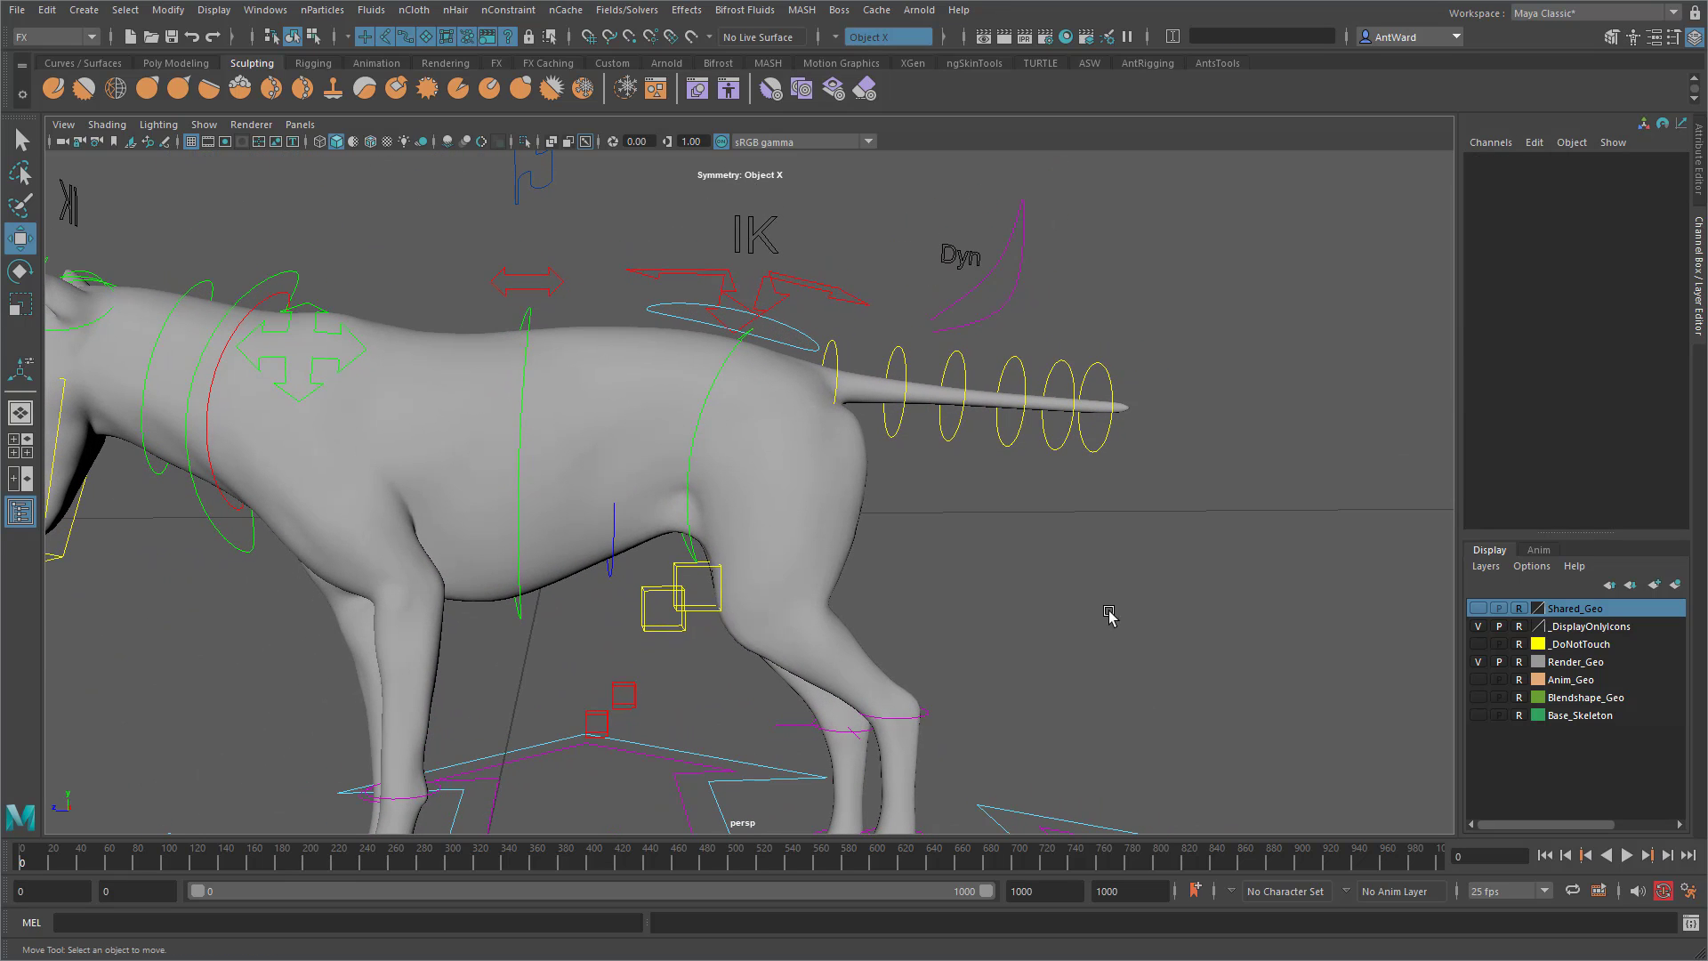
Play the tail simulation, rewind, replay while moving the hip, then select tail_Master
left_click(1647, 856)
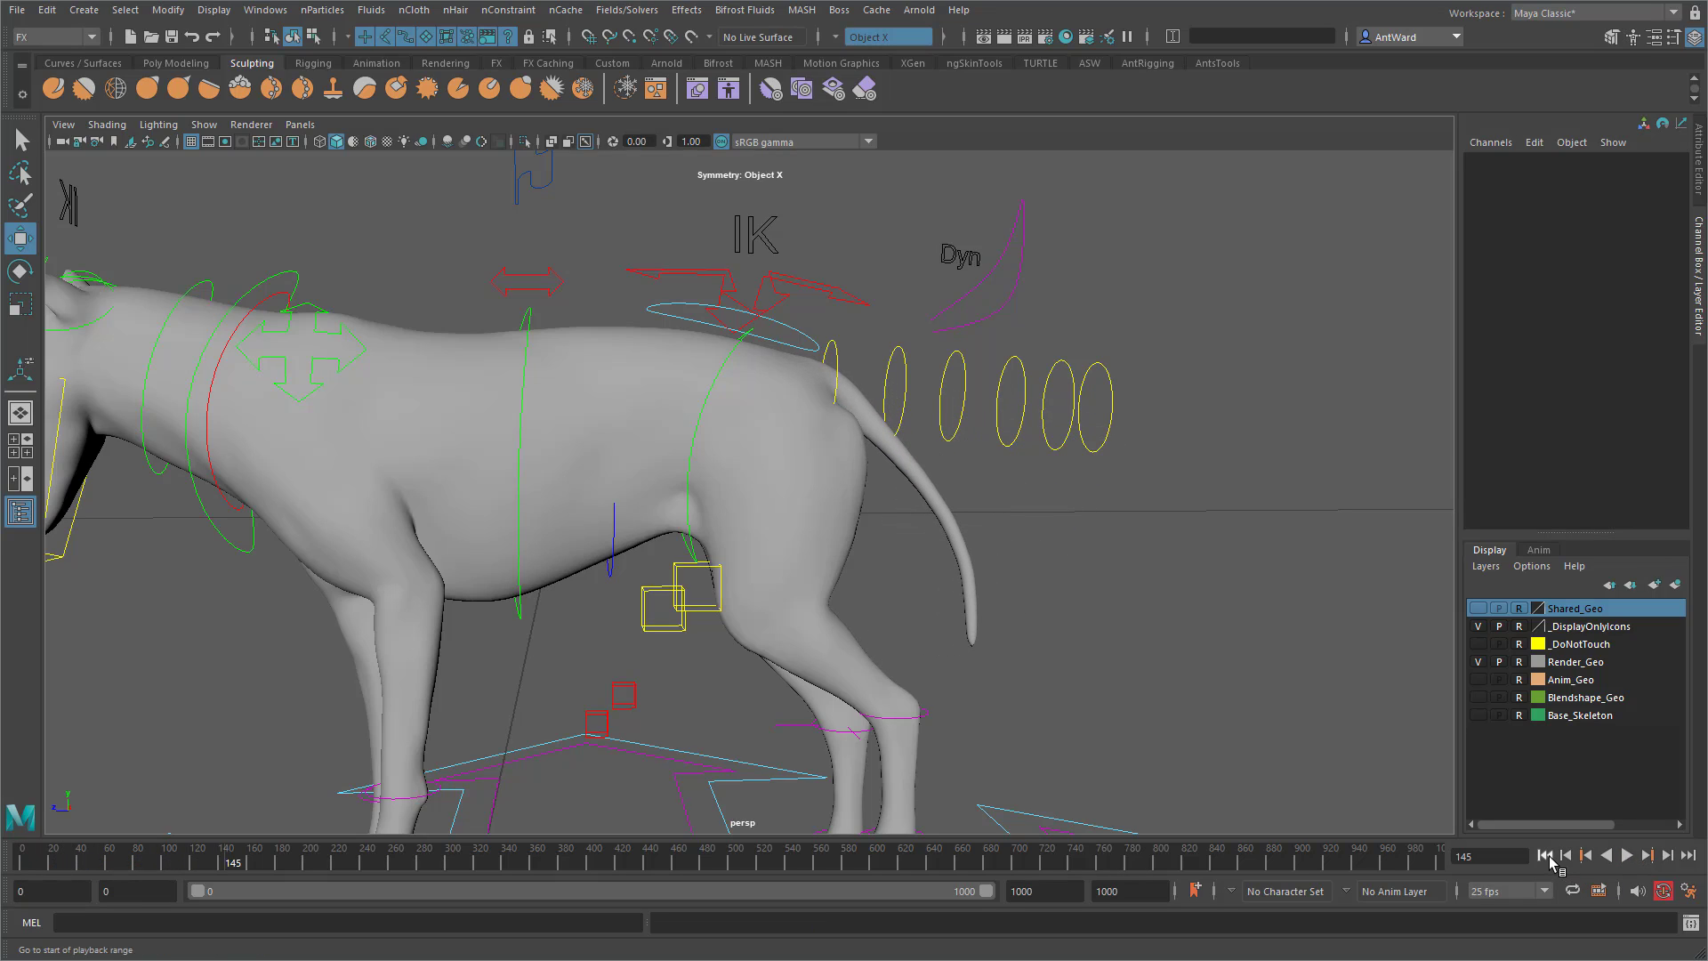
left_click(1544, 856)
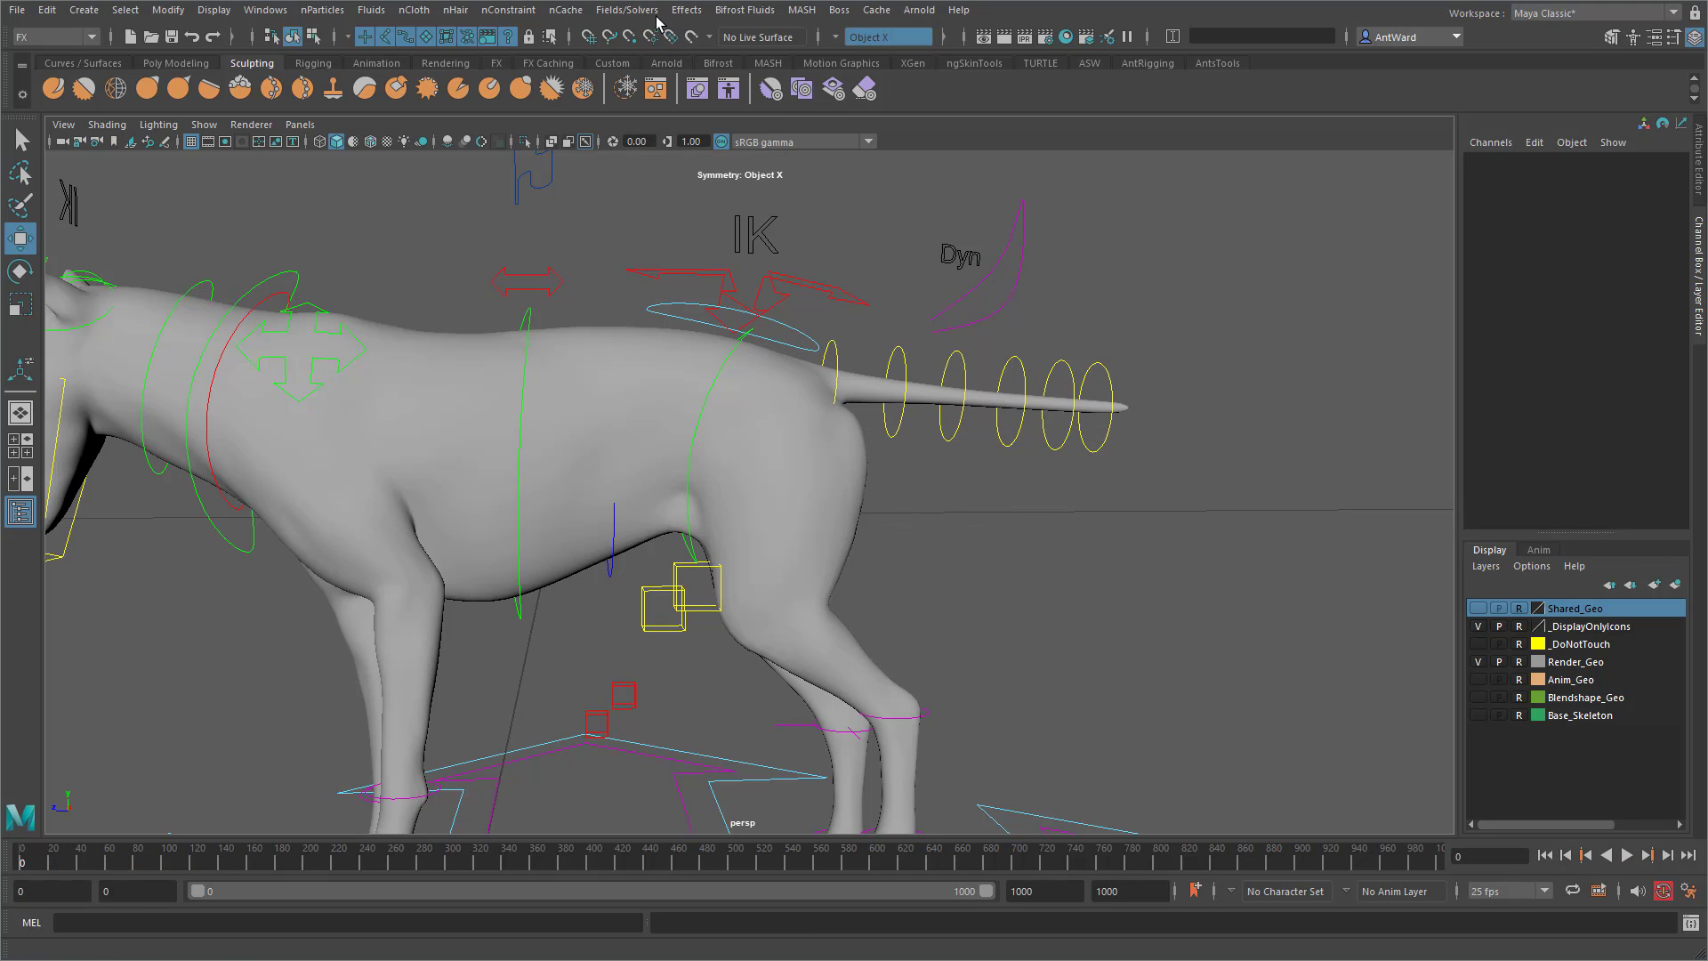
left_click(626, 11)
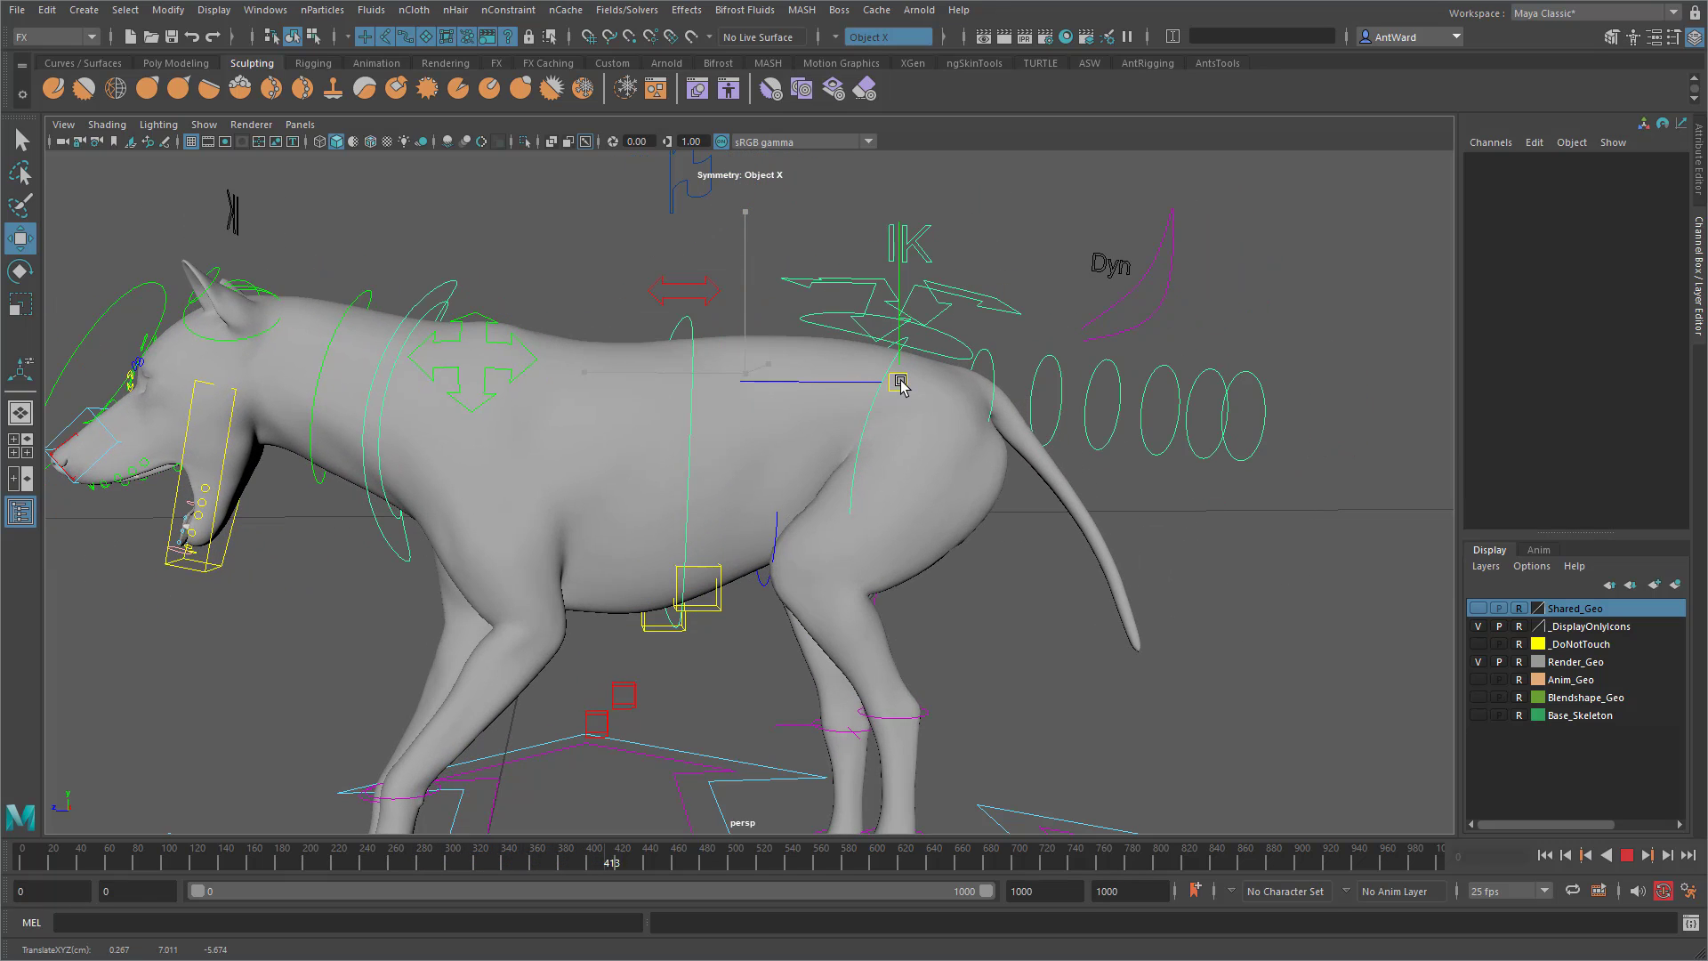
left_click(1628, 856)
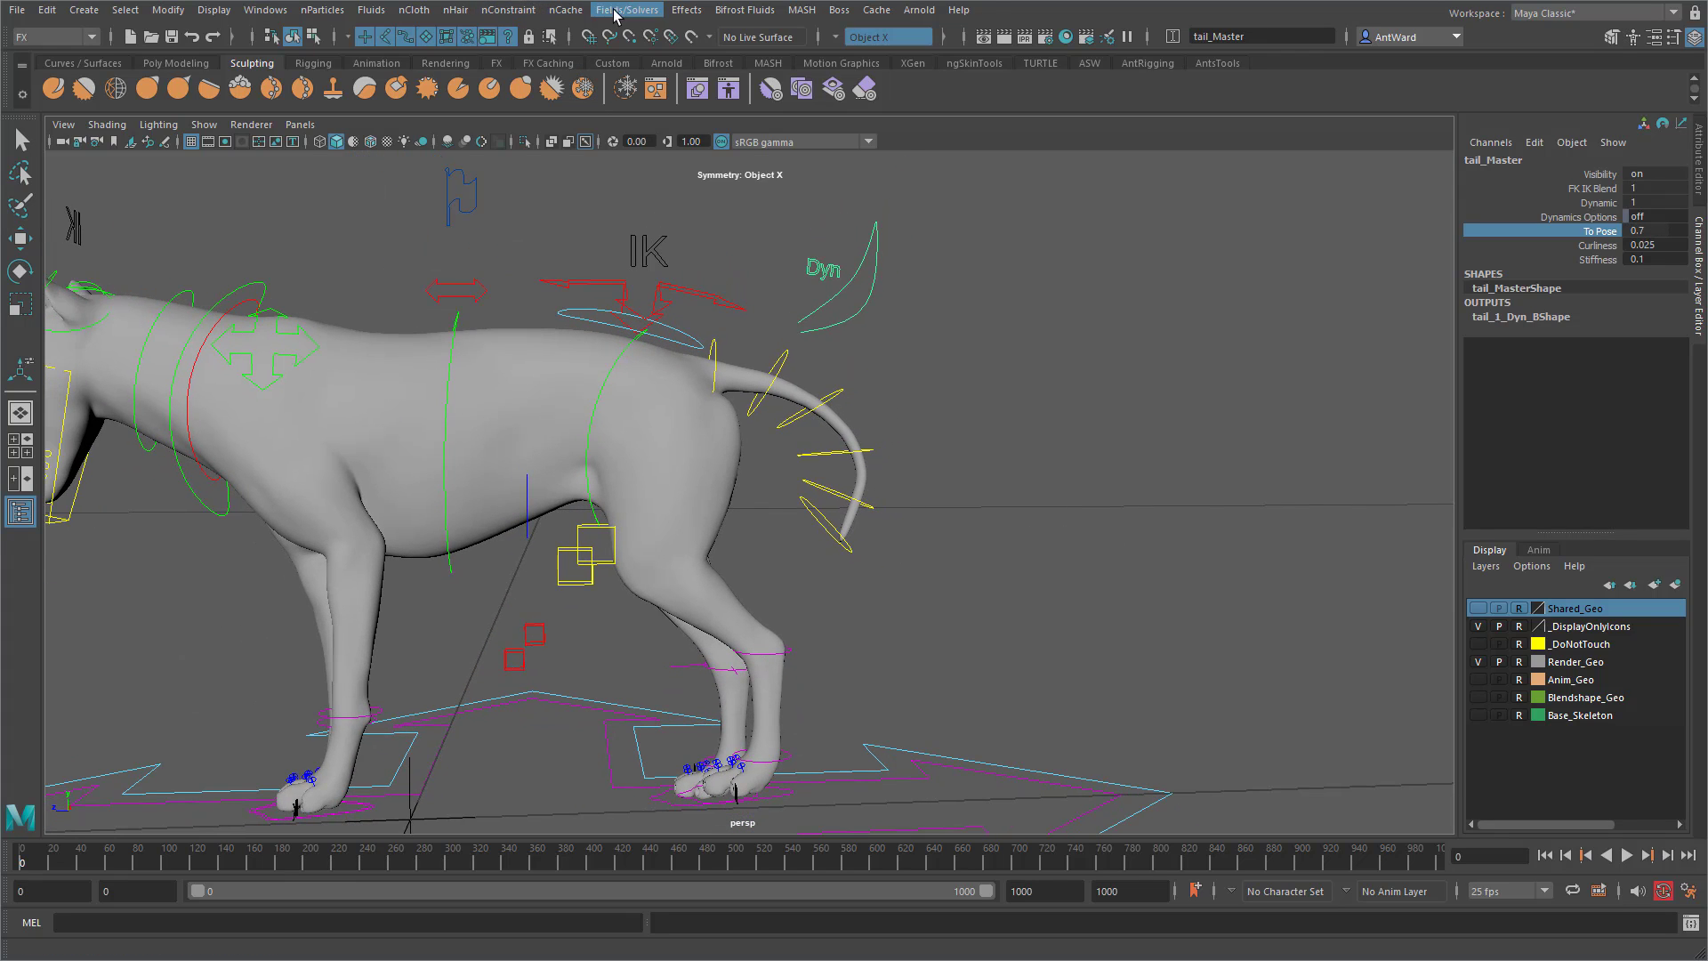
Enable Fields/Solvers > Interactive Playback so the tail reacts live to control moves
left_click(626, 11)
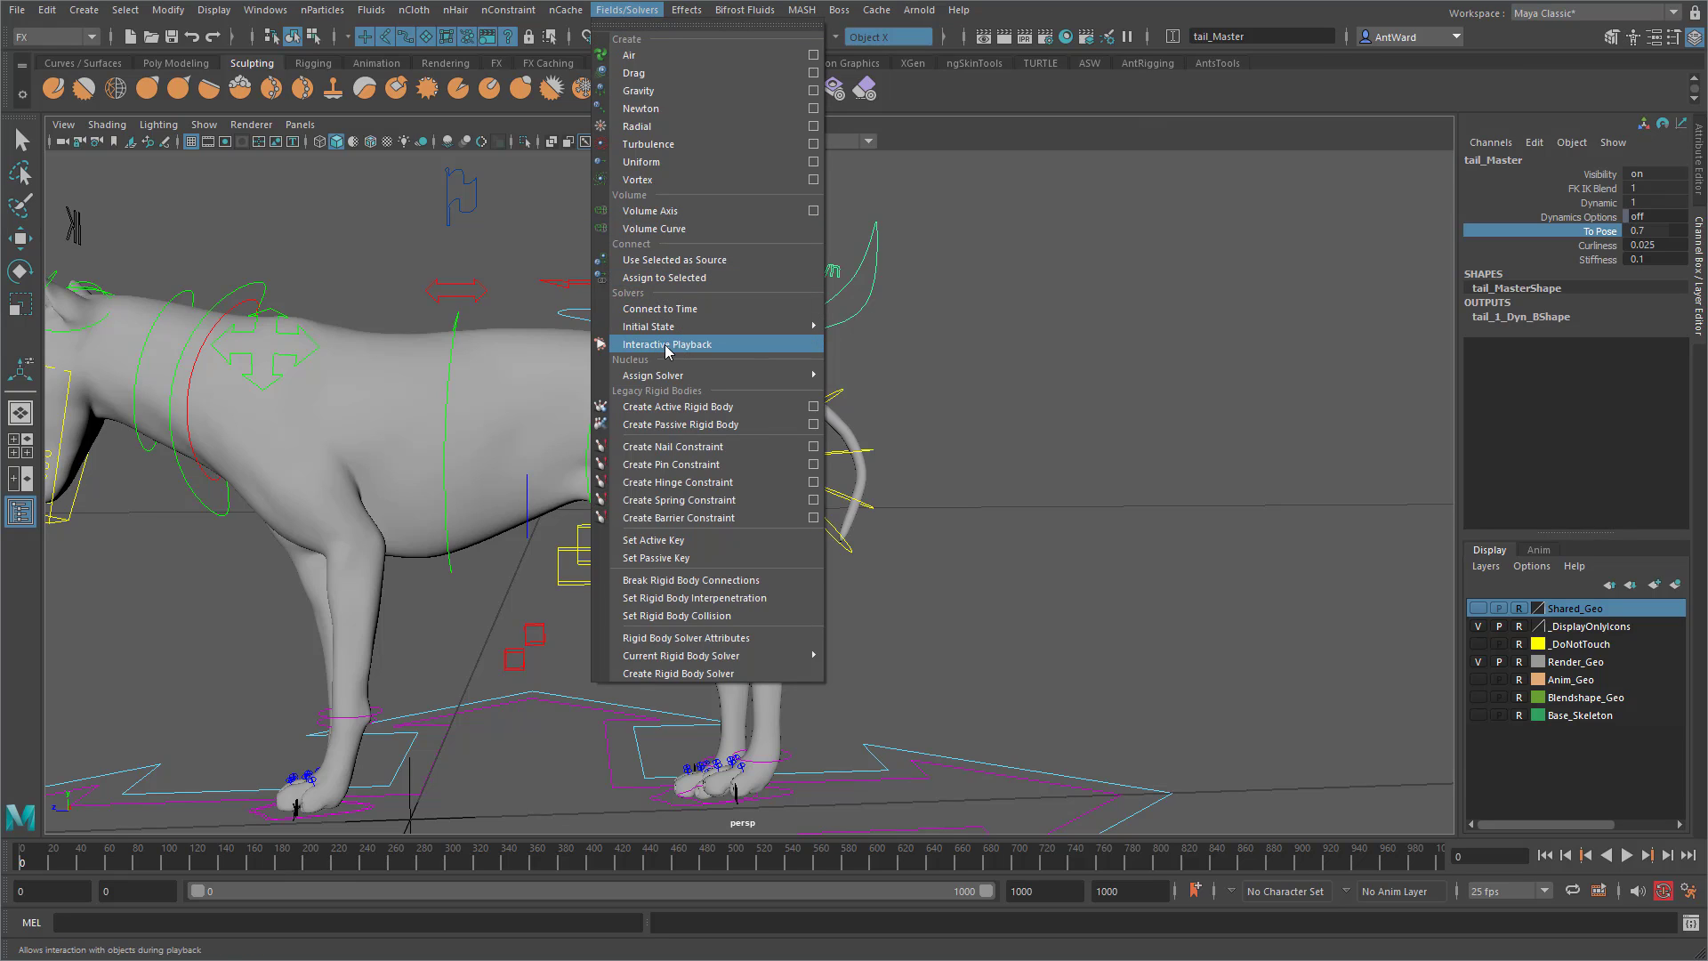
left_click(667, 343)
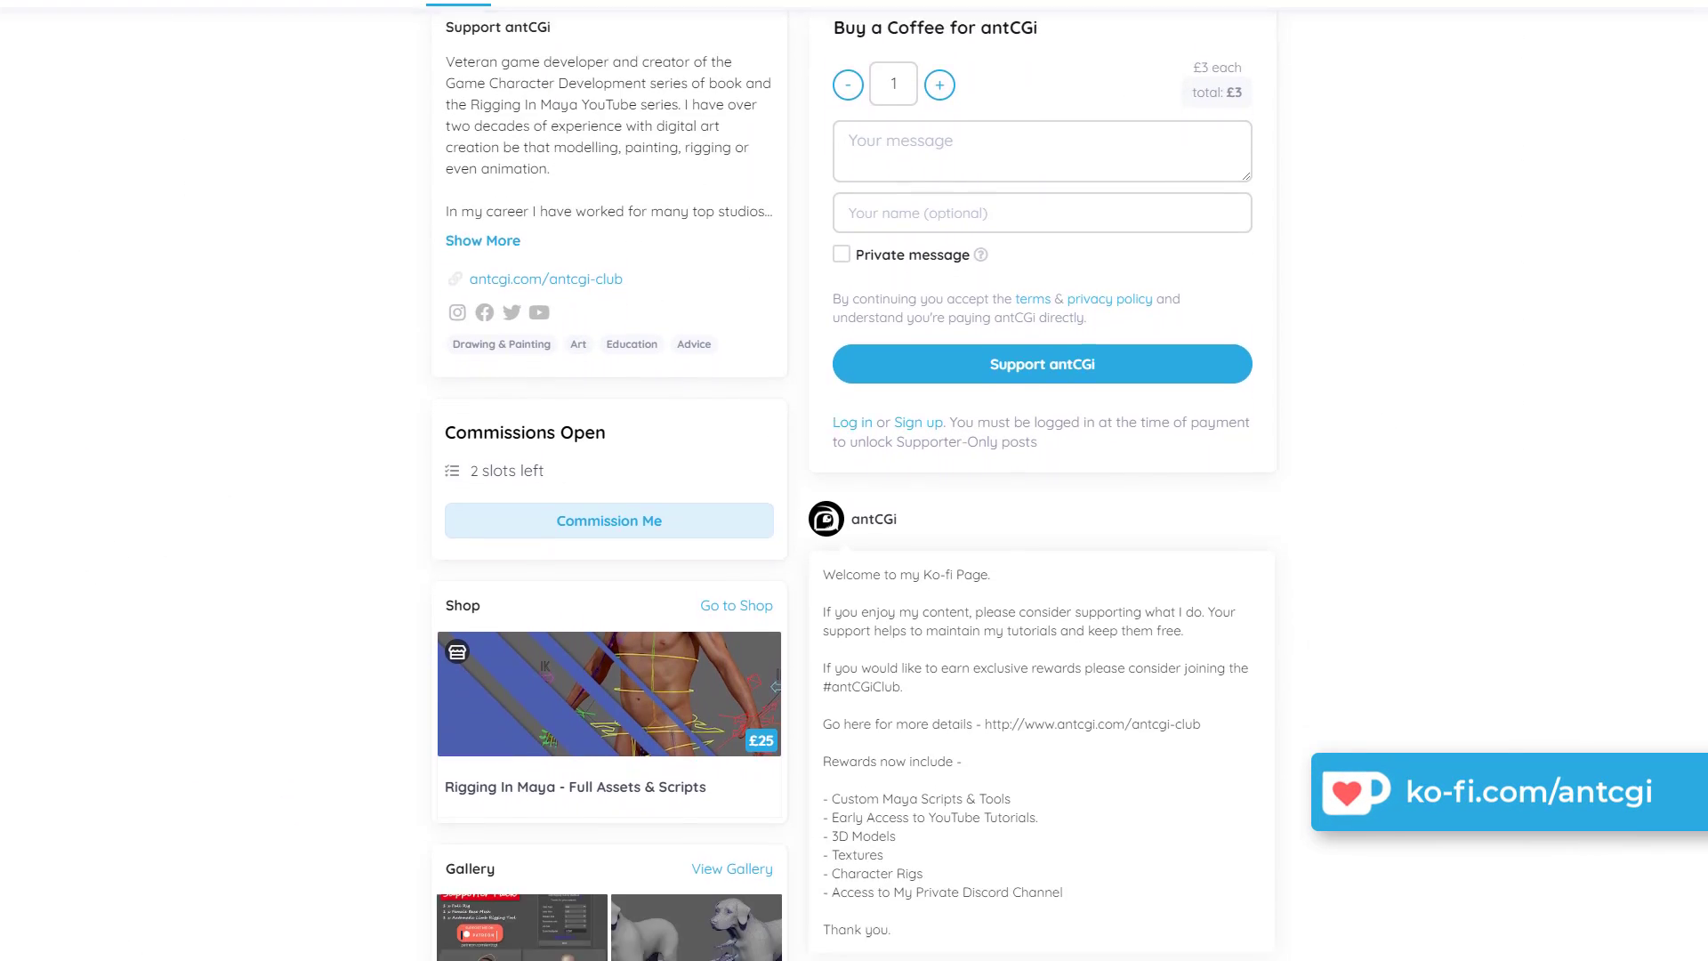
Scroll the antCGi Ko-fi page down past the shop and gallery to the feed posts
scroll("down", 3)
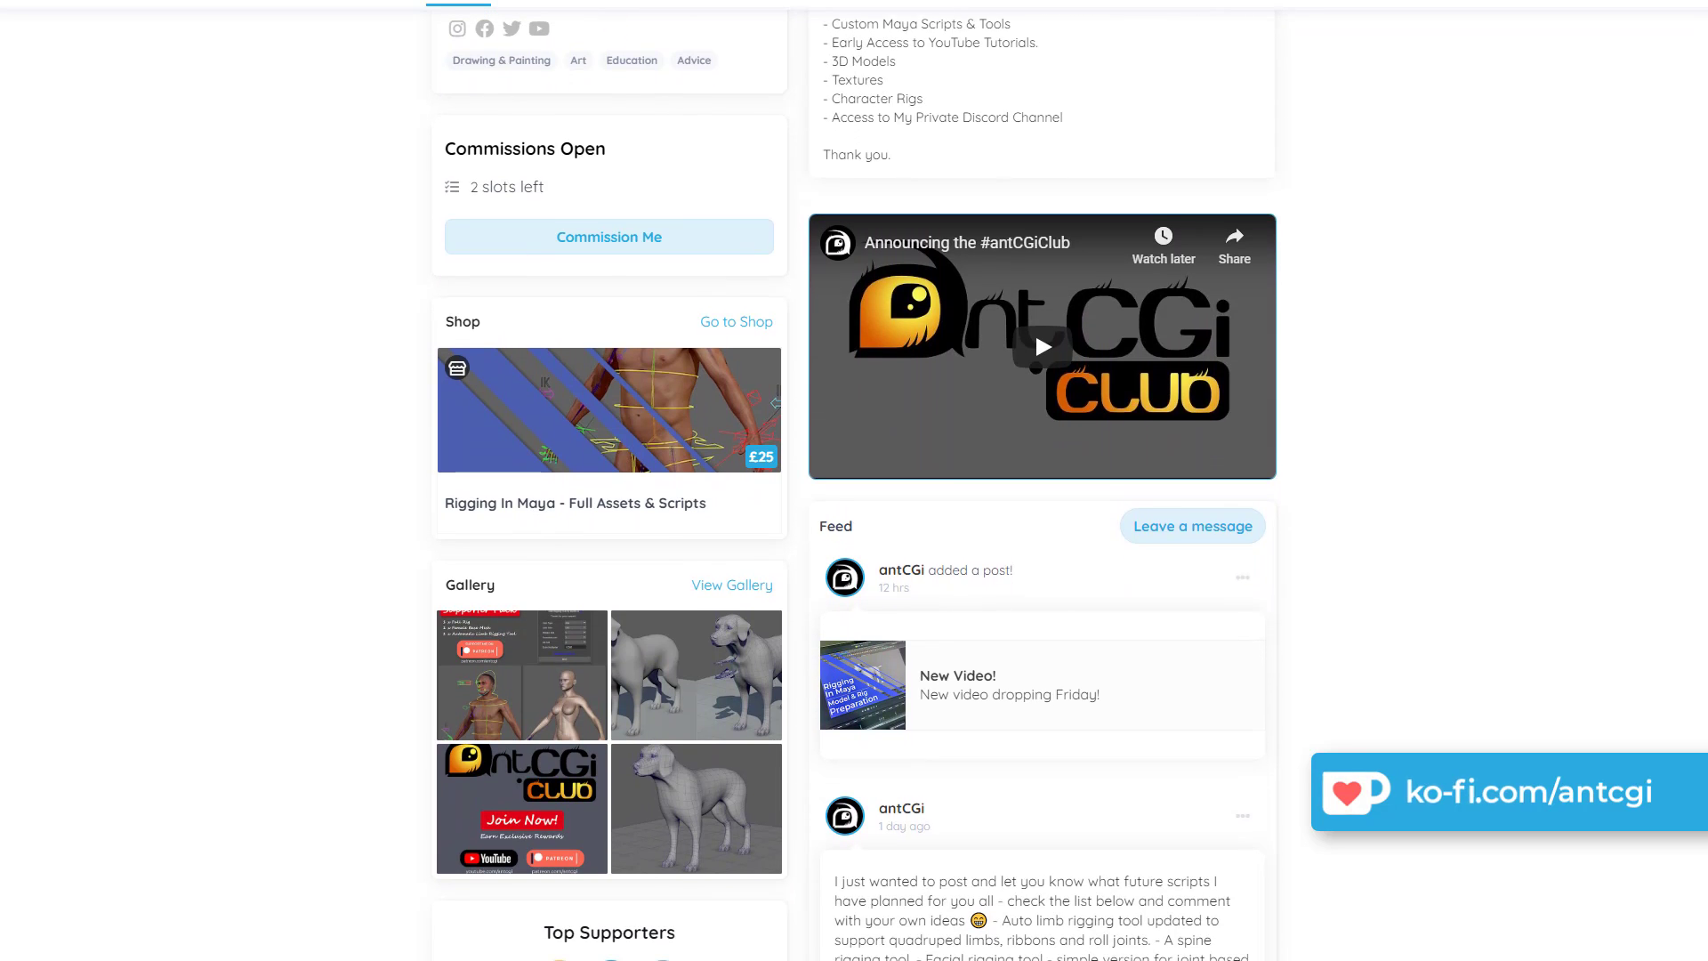